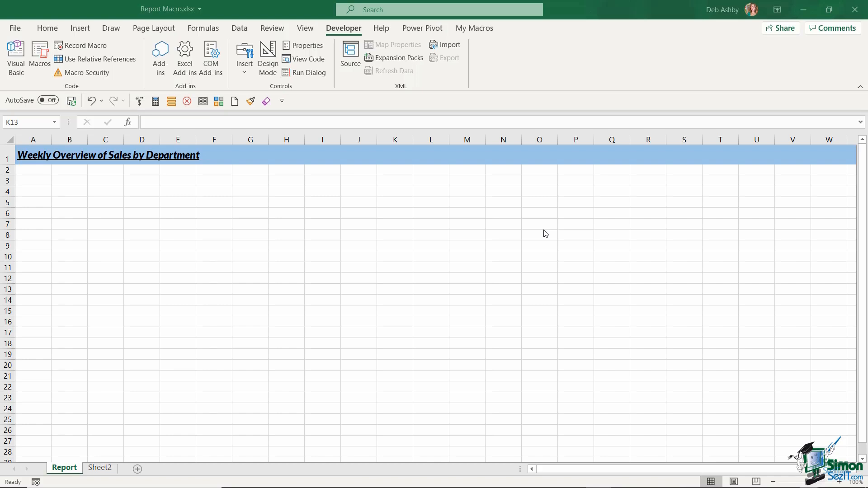
{"action": "mouse_move", "coordinate": [323, 248]}
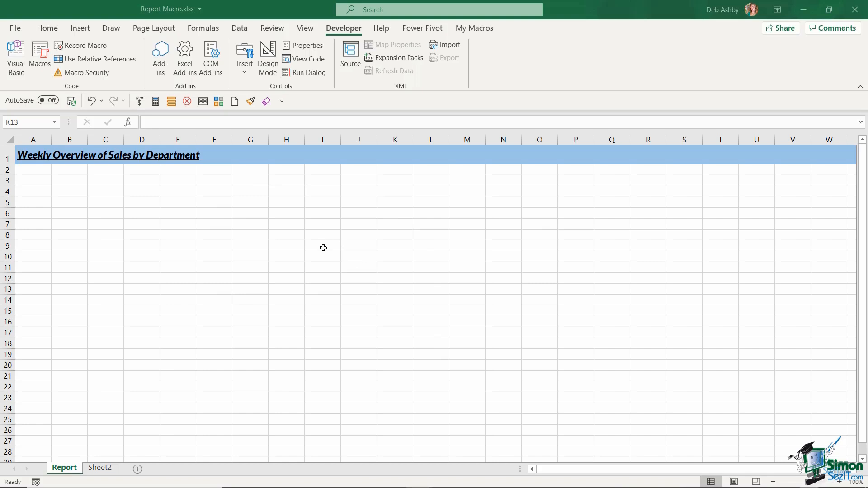
Select cell A14 and view the recorded macros list without running any
{"action": "left_click", "coordinate": [322, 245]}
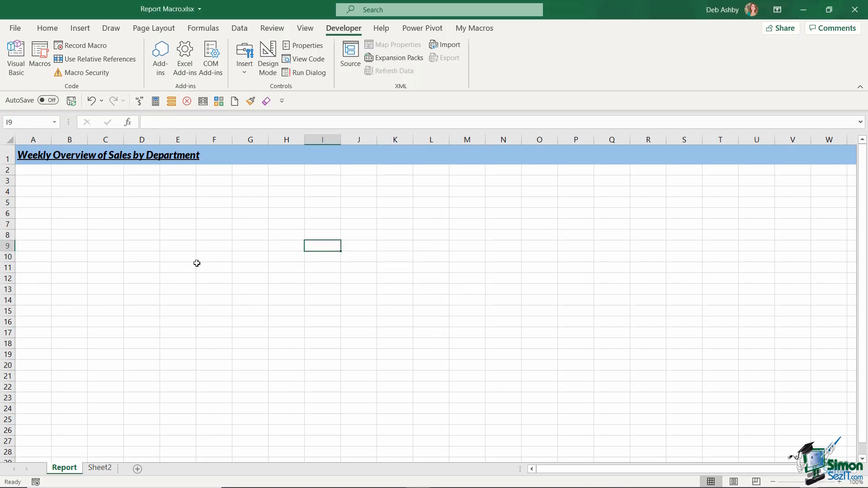
{"action": "mouse_move", "coordinate": [37, 160]}
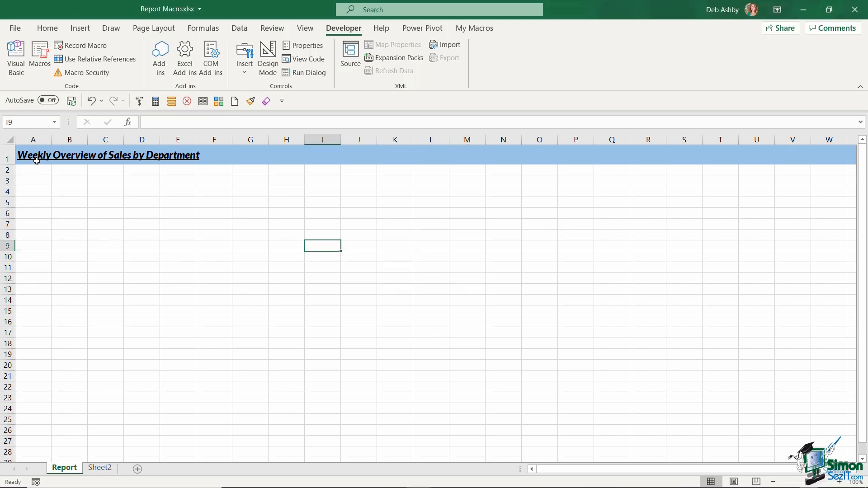
{"action": "scroll", "scroll_direction": "down", "scroll_amount": 3}
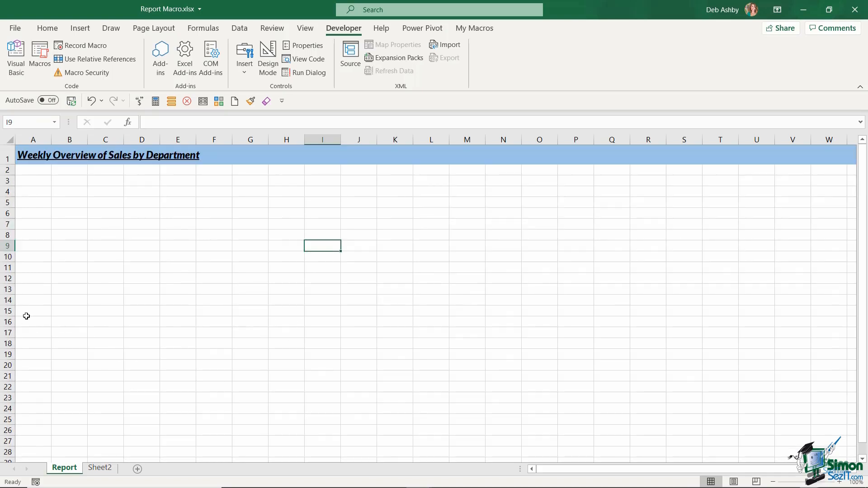
{"action": "left_click", "coordinate": [32, 300]}
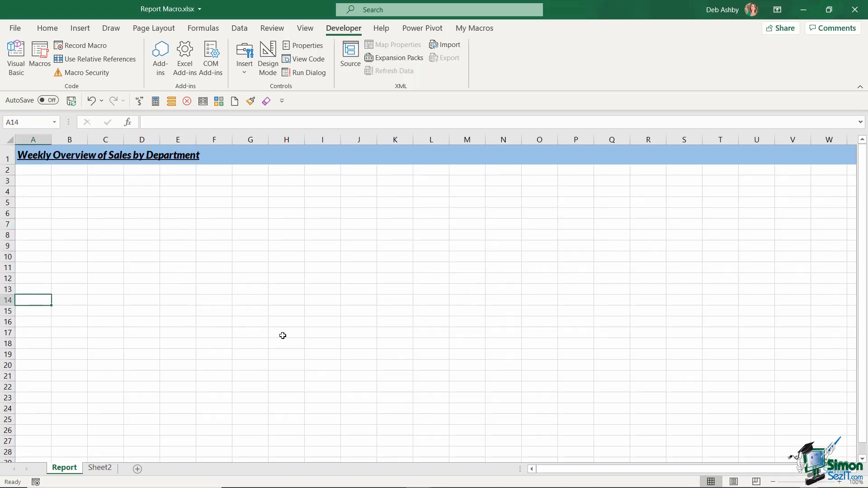
{"action": "mouse_move", "coordinate": [62, 316]}
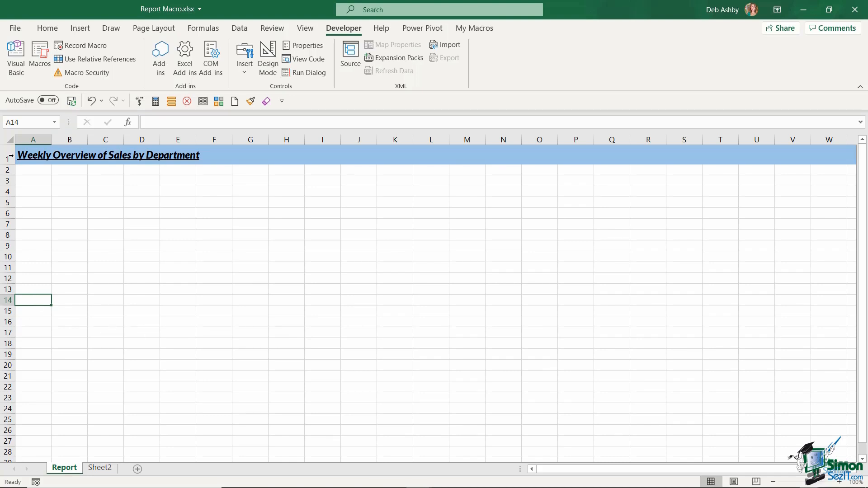
{"action": "left_click", "coordinate": [39, 55]}
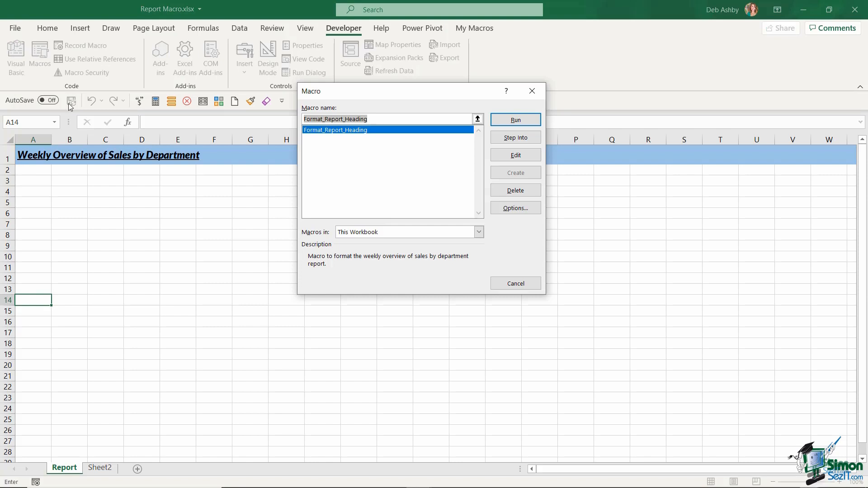
{"action": "left_click", "coordinate": [515, 119]}
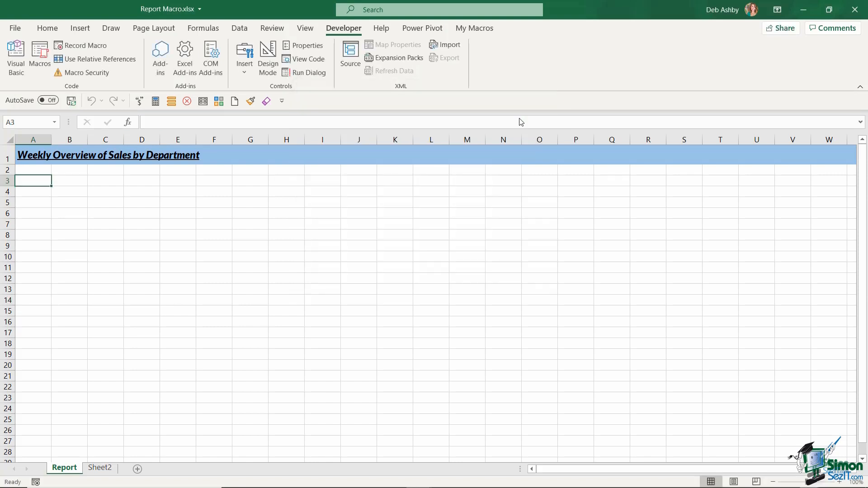
{"action": "mouse_move", "coordinate": [520, 122]}
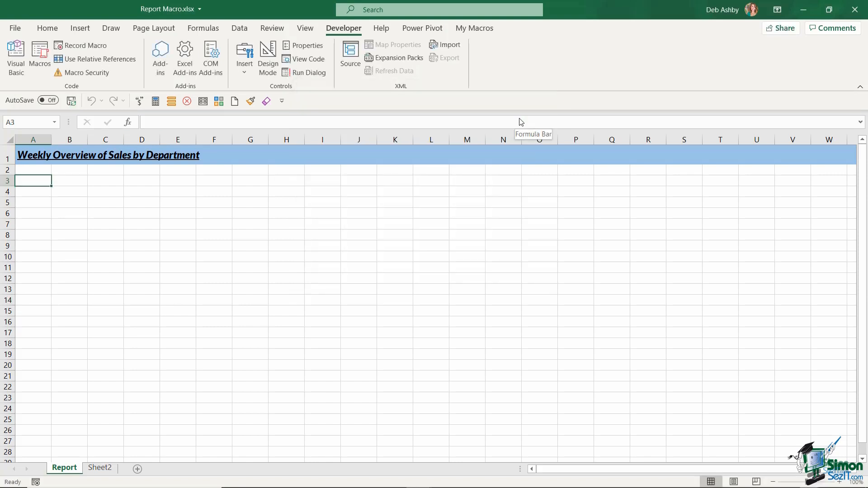
{"action": "mouse_move", "coordinate": [49, 323]}
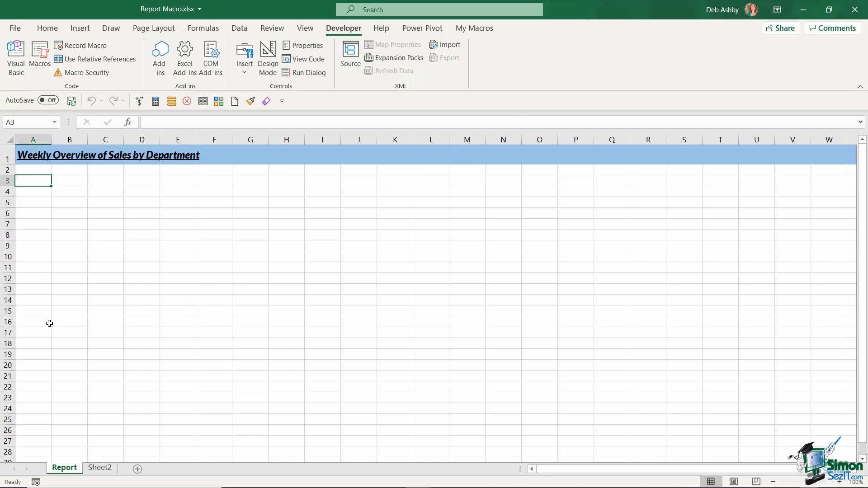
{"action": "mouse_move", "coordinate": [20, 303]}
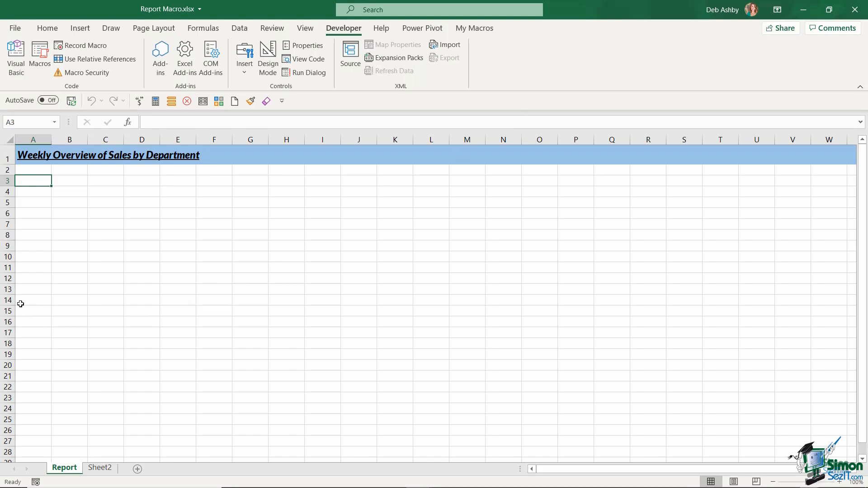
{"action": "mouse_move", "coordinate": [27, 187]}
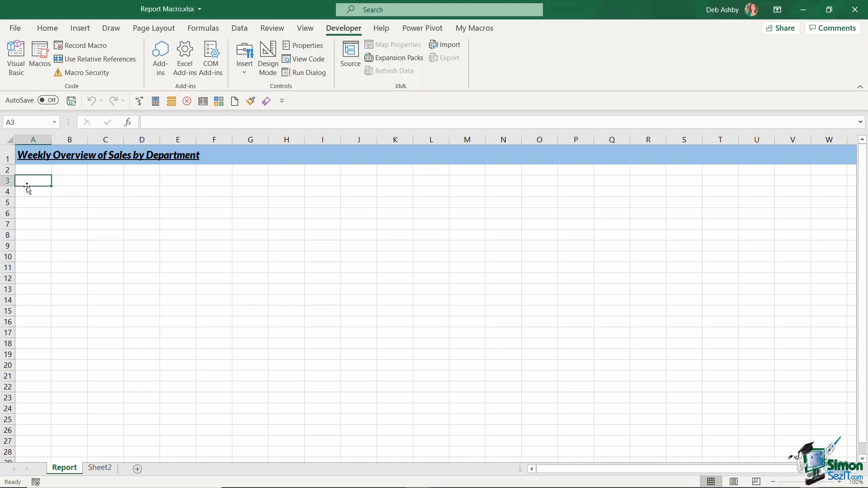
{"action": "mouse_move", "coordinate": [231, 300]}
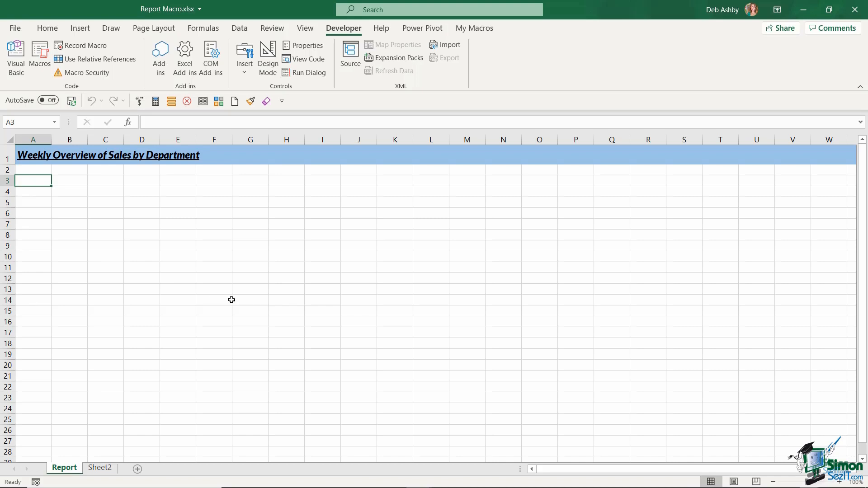
{"action": "mouse_move", "coordinate": [139, 216]}
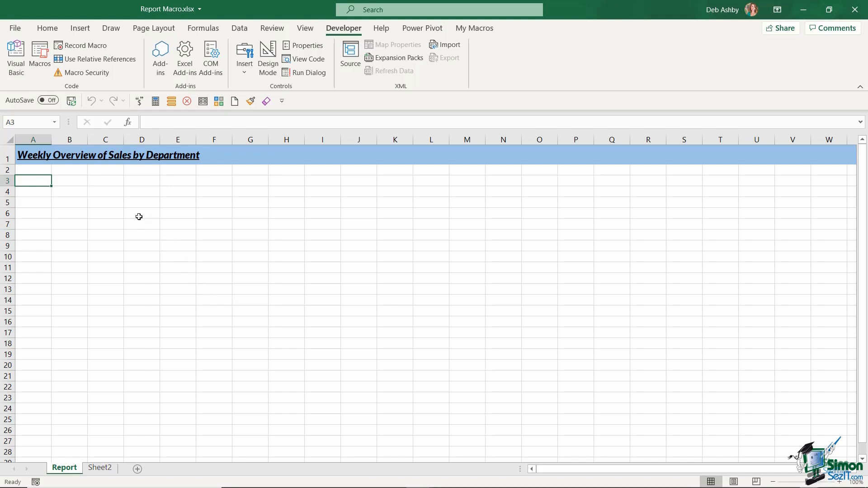
{"action": "mouse_move", "coordinate": [54, 170]}
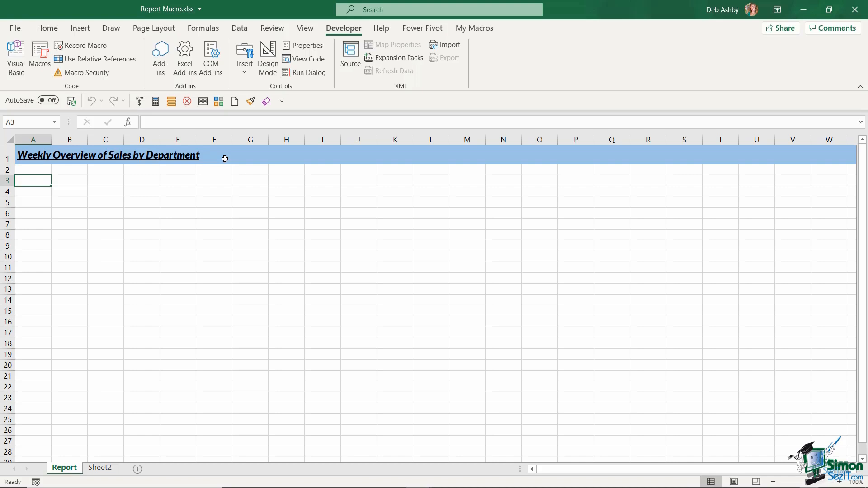
{"action": "mouse_move", "coordinate": [439, 267]}
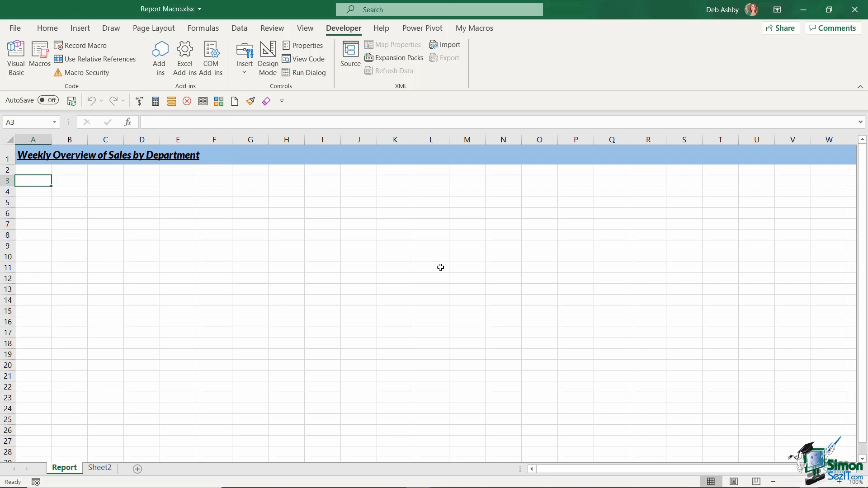
Enter figures and =SUM row totals in column K, such as =SUM(I10:J10)
{"action": "type", "text": "33"}
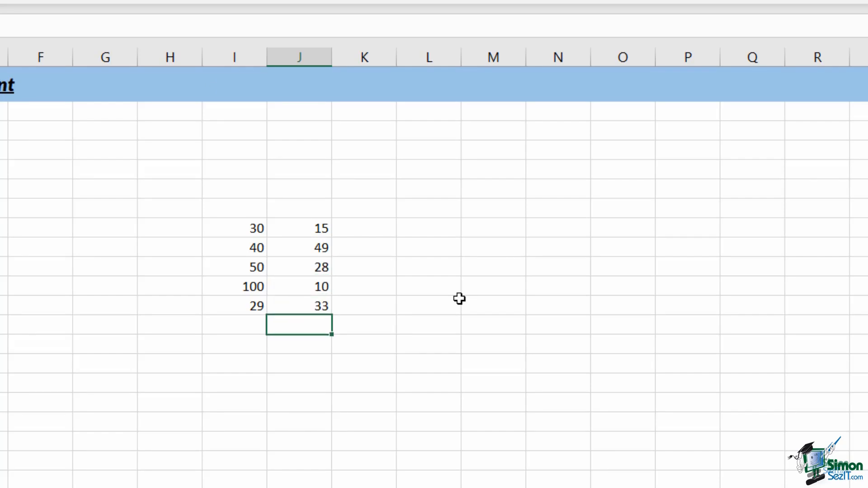
{"action": "left_click", "coordinate": [299, 228]}
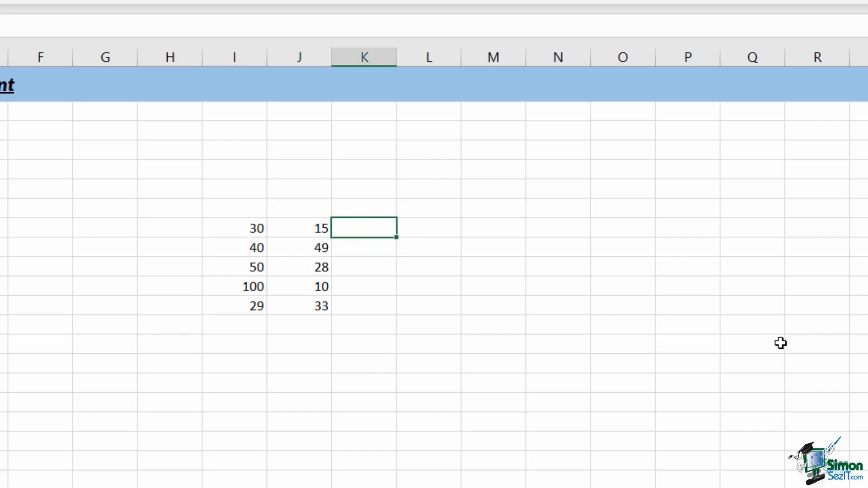
{"action": "type", "text": "=SUM(I8:J8"}
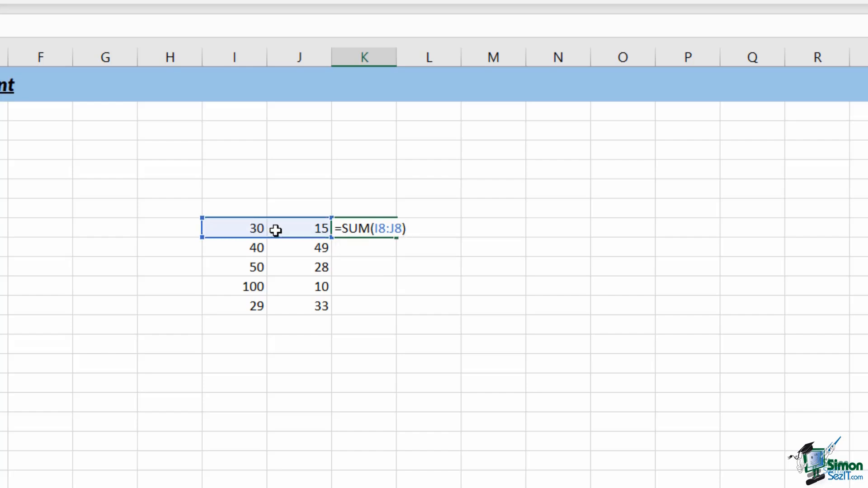
{"action": "key", "text": "Return"}
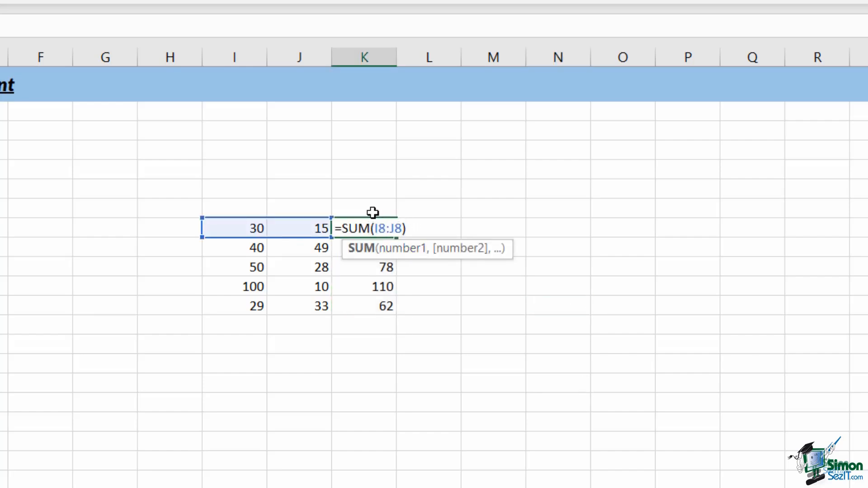
{"action": "mouse_move", "coordinate": [402, 251]}
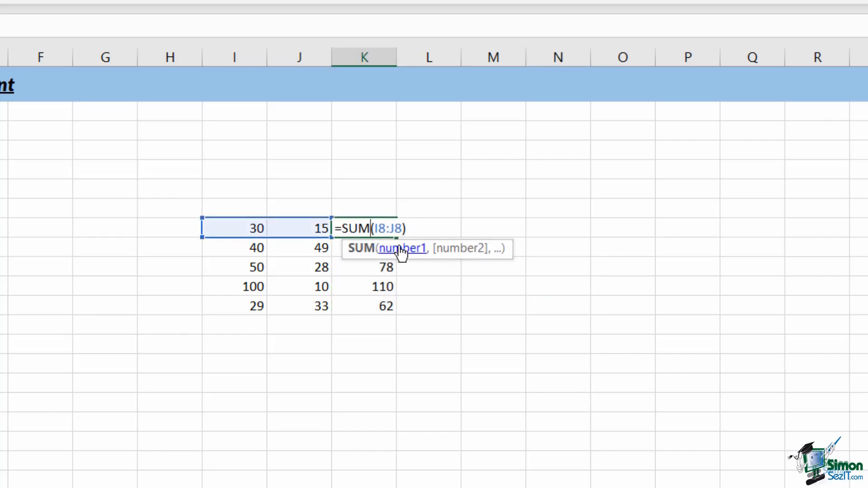
{"action": "mouse_move", "coordinate": [436, 225]}
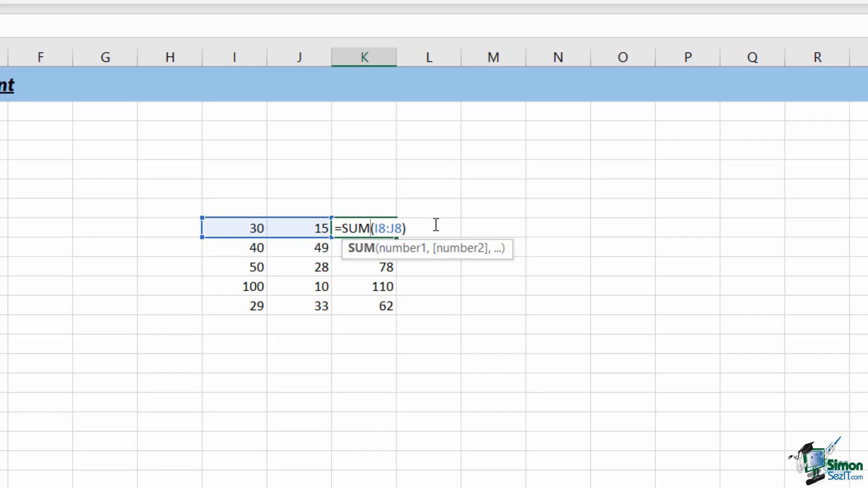
{"action": "key", "text": "Return"}
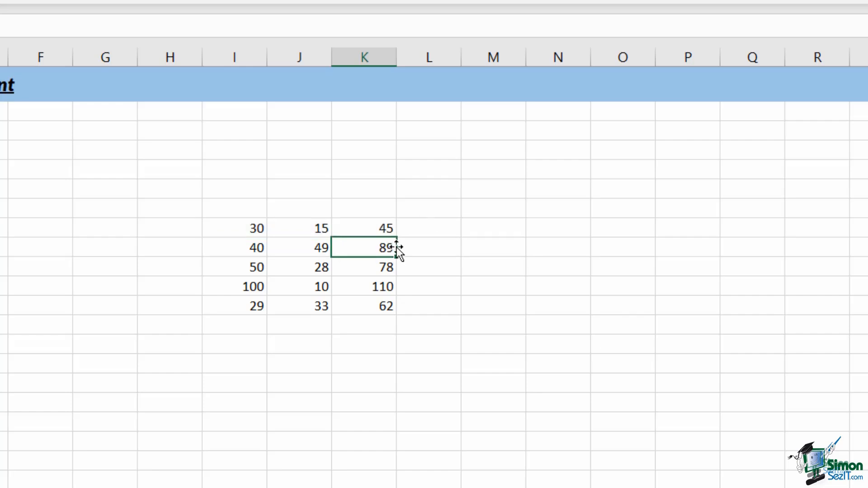
{"action": "type", "text": "=SUM(I10:J10)"}
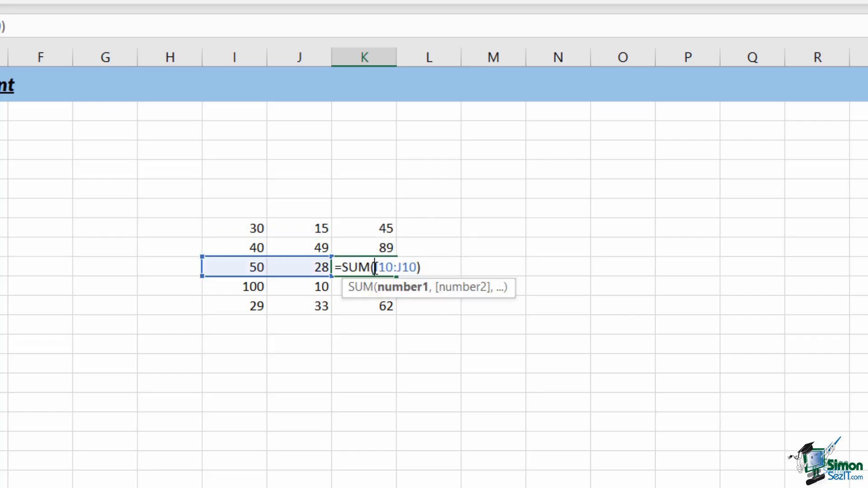
{"action": "mouse_move", "coordinate": [272, 239]}
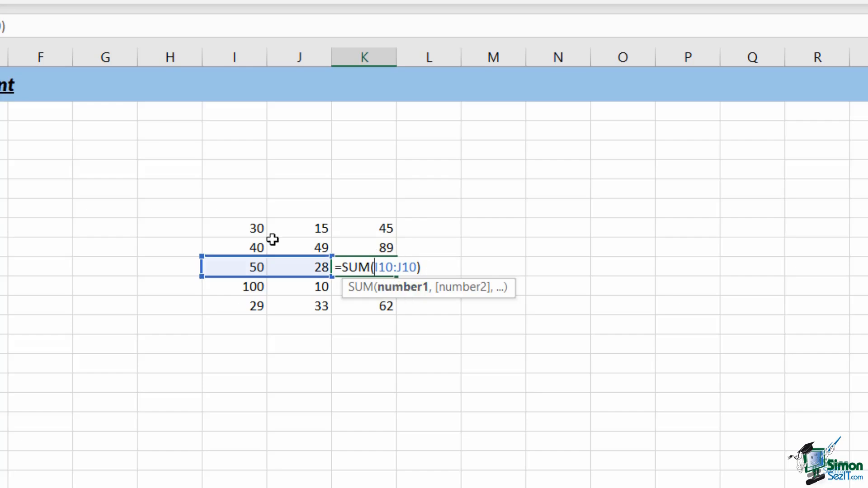
{"action": "mouse_move", "coordinate": [288, 376]}
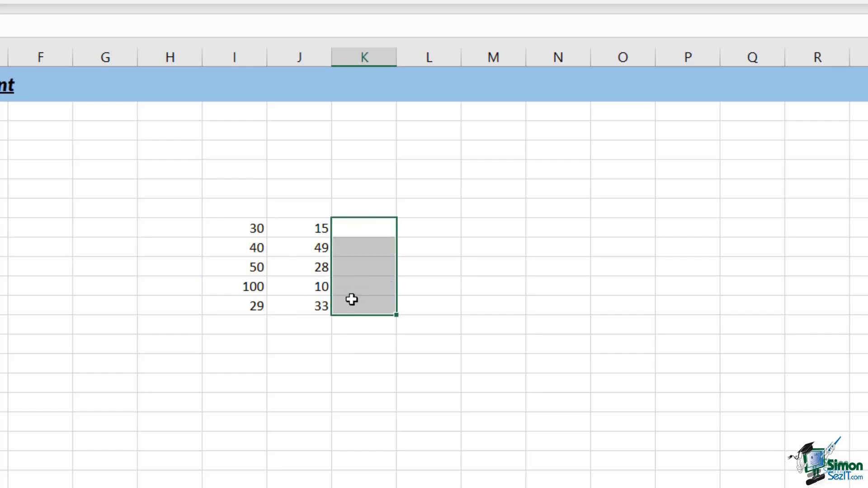
{"action": "mouse_move", "coordinate": [599, 257]}
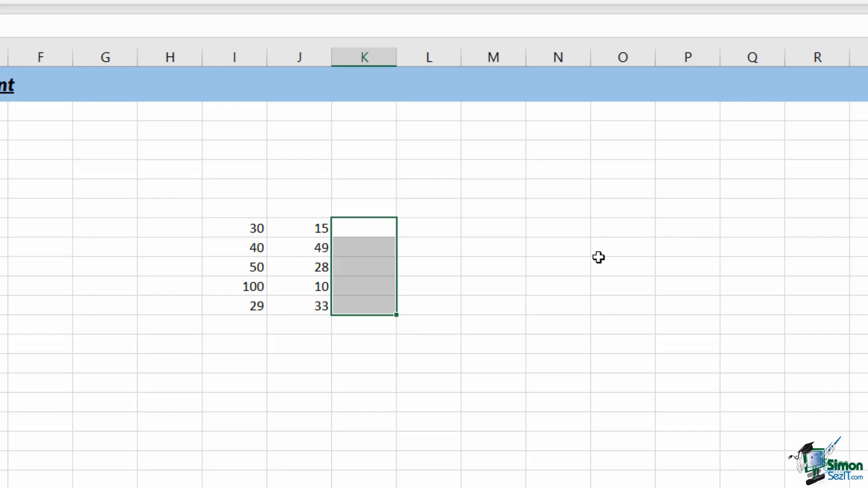
Enter the Tax label with its 15% rate and select J8
{"action": "type", "text": "t"}
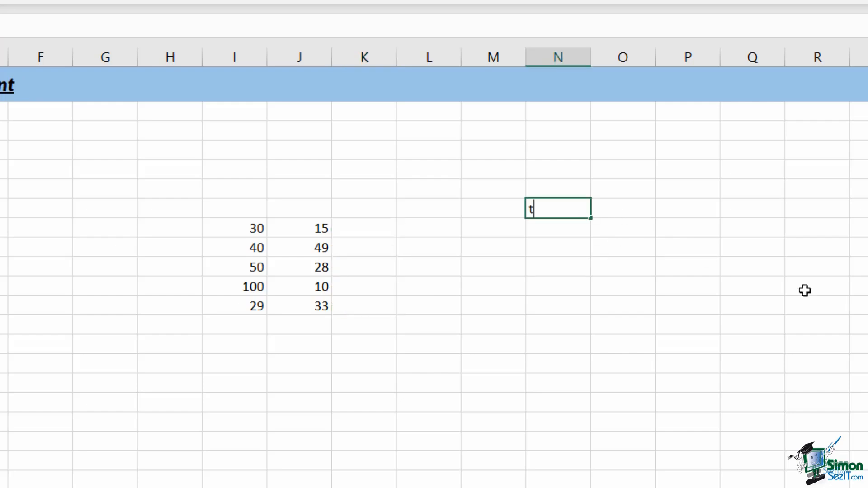
{"action": "type", "text": "ax"}
{"action": "left_click", "coordinate": [624, 209]}
{"action": "type", "text": "15"}
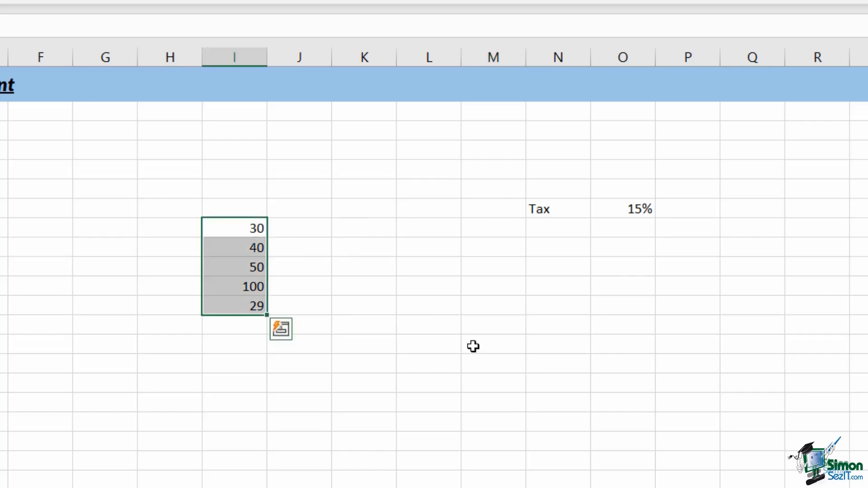
{"action": "left_click", "coordinate": [299, 228]}
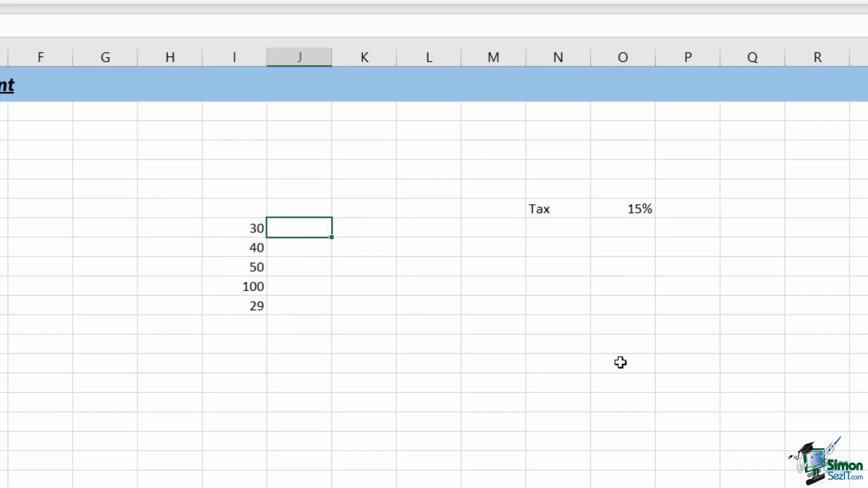
Enter =SUM(I8*$O$7) in J8 and fill the tax formula down to J12
{"action": "type", "text": "=SUM(I8"}
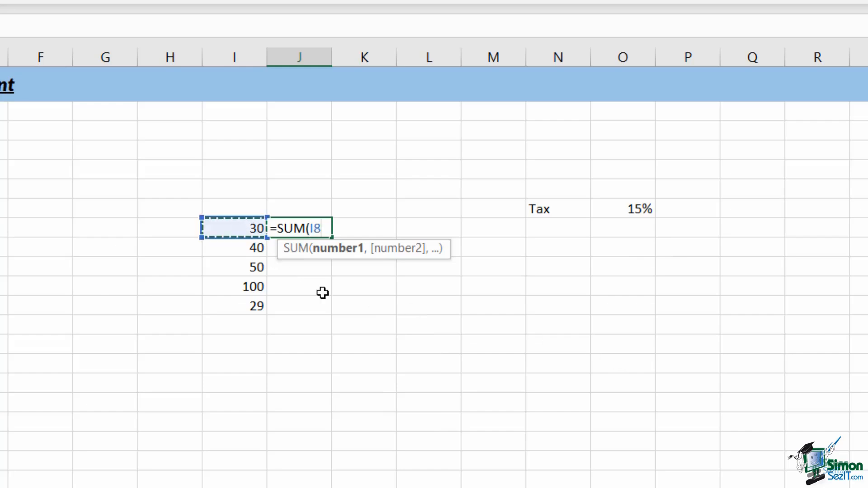
{"action": "type", "text": "*"}
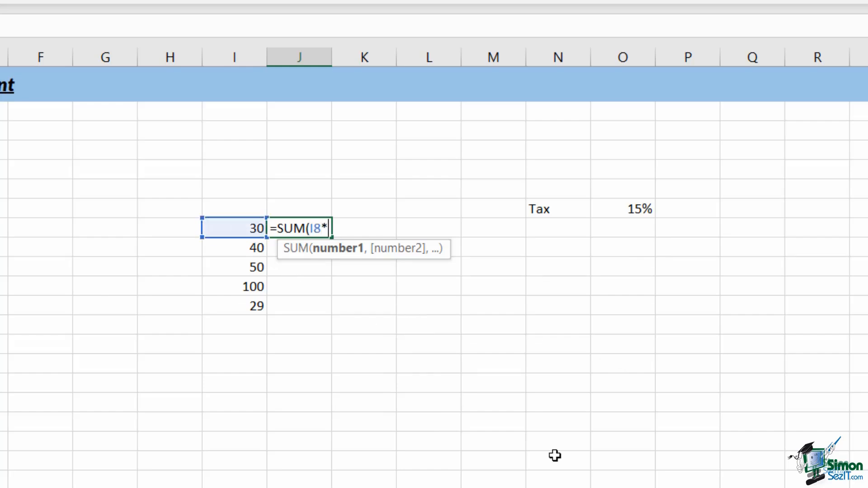
{"action": "left_click", "coordinate": [622, 209]}
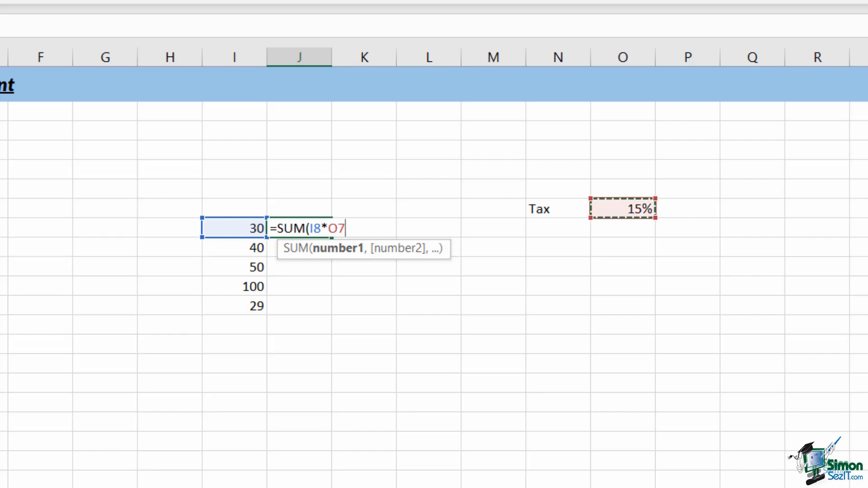
{"action": "mouse_move", "coordinate": [484, 279]}
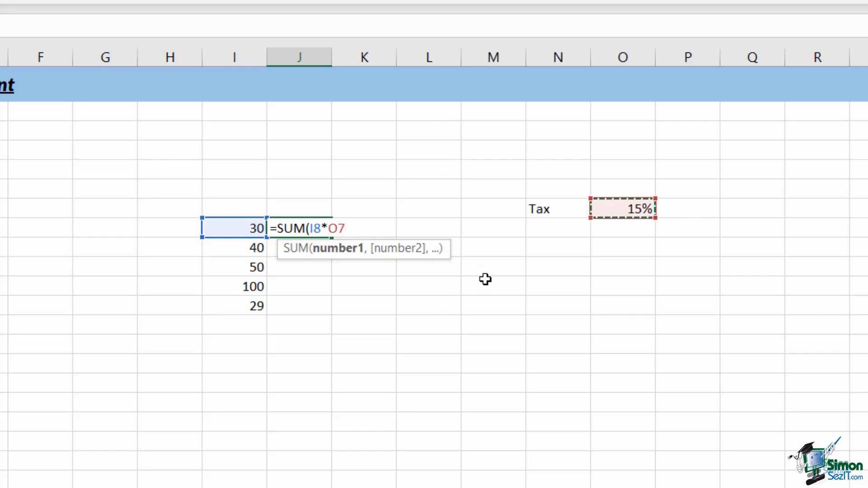
{"action": "mouse_move", "coordinate": [372, 247]}
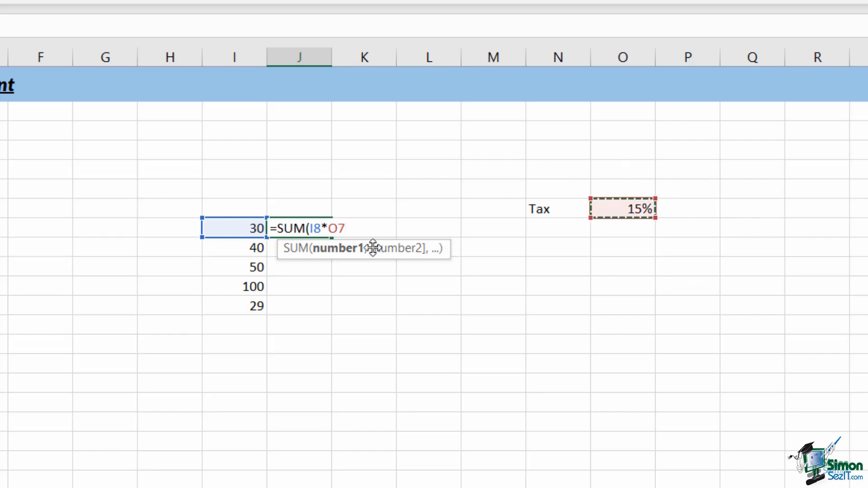
{"action": "mouse_move", "coordinate": [594, 306]}
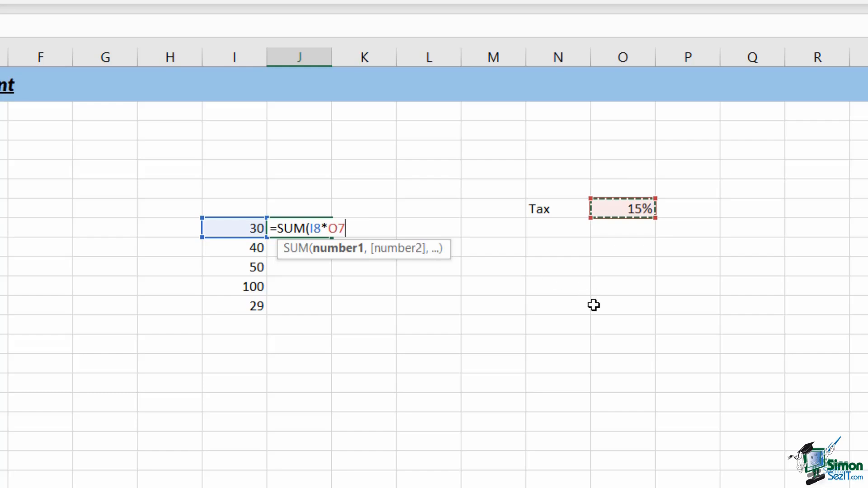
{"action": "key", "text": "f4"}
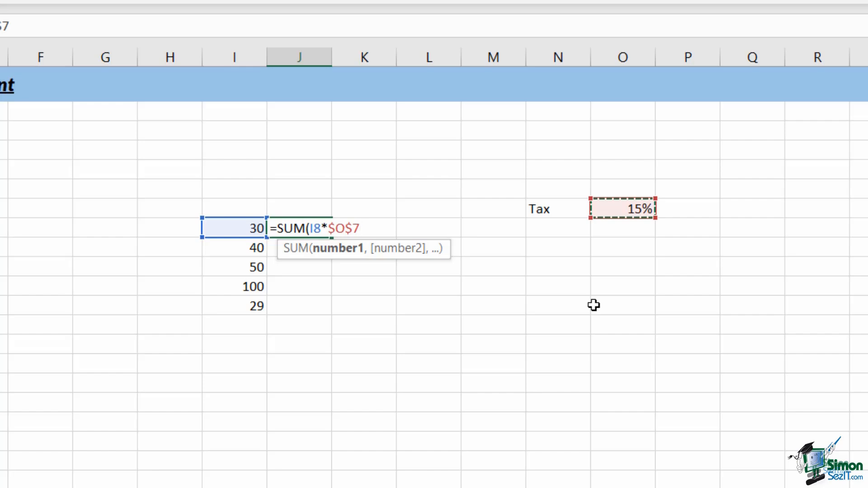
{"action": "type", "text": ")"}
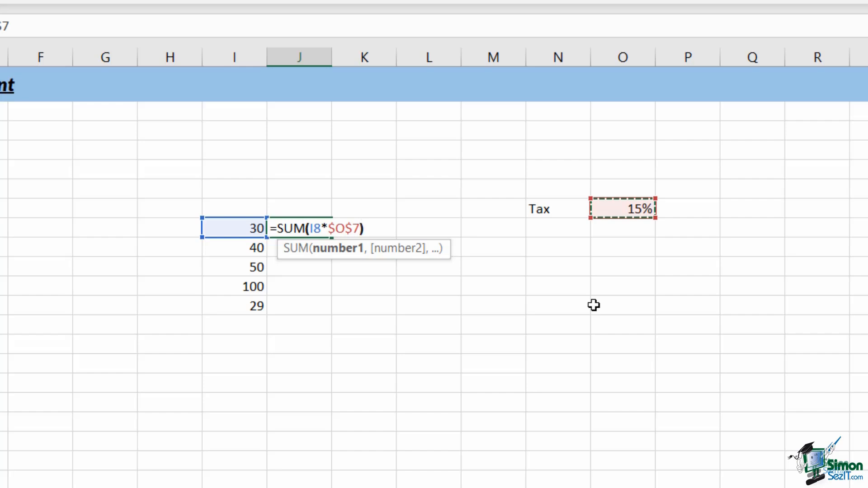
{"action": "key", "text": "Return"}
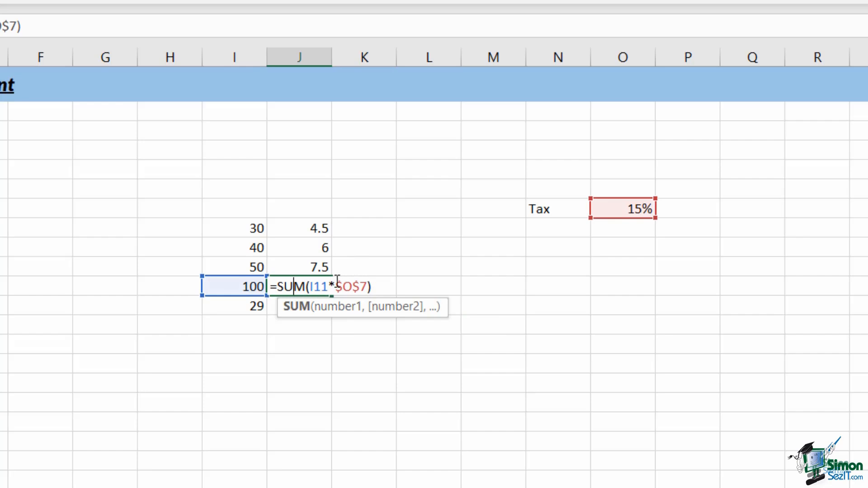
{"action": "mouse_move", "coordinate": [348, 335]}
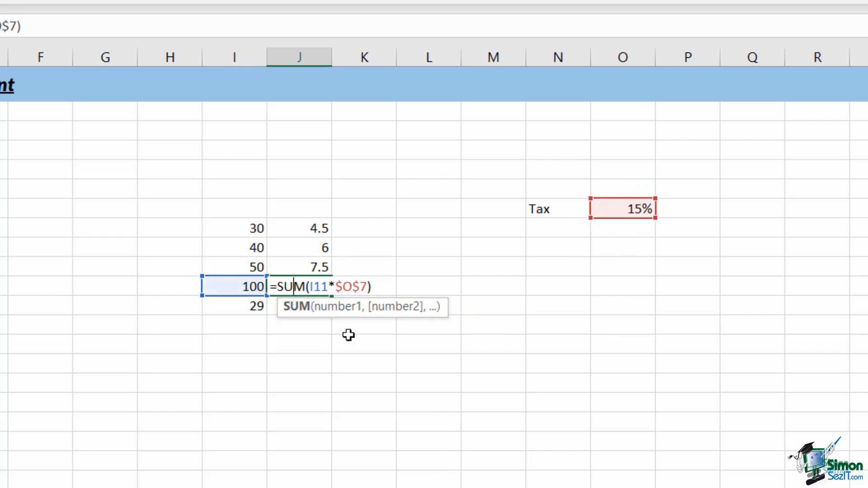
{"action": "mouse_move", "coordinate": [580, 255]}
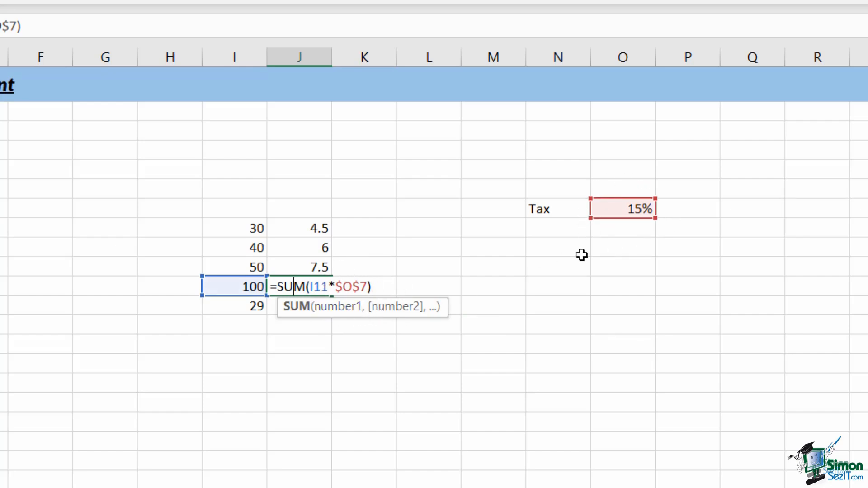
{"action": "key", "text": "Return"}
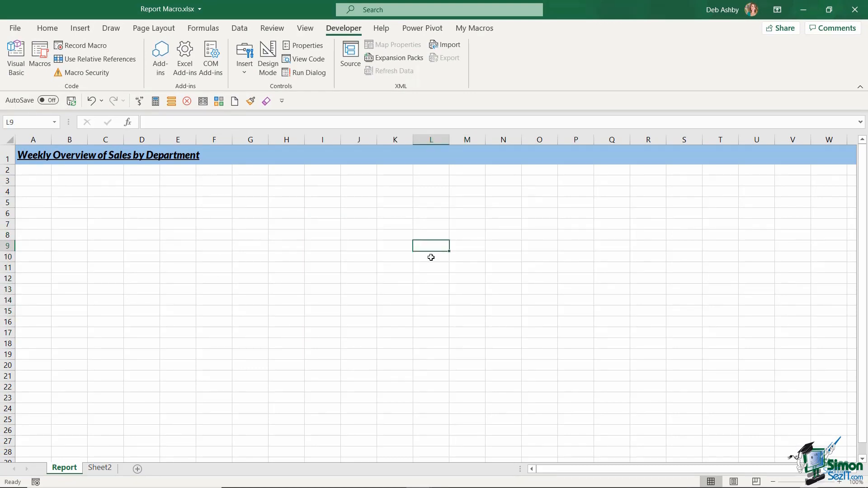
{"action": "left_click", "coordinate": [286, 257]}
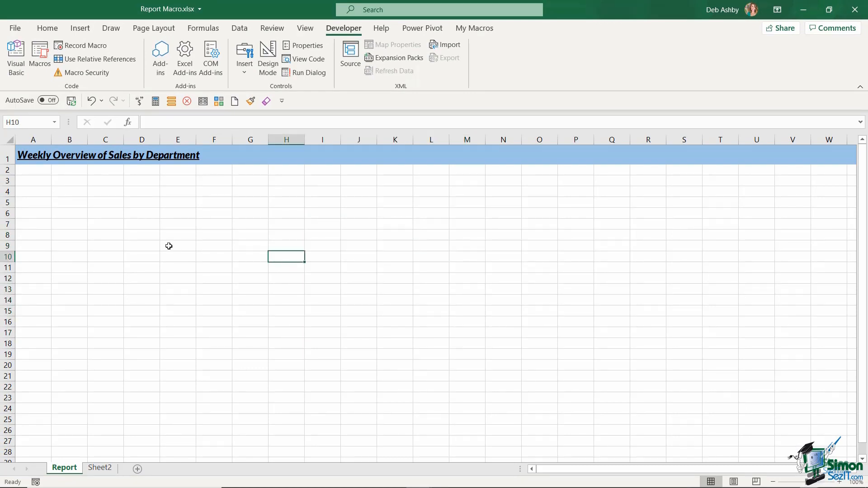
{"action": "left_click", "coordinate": [215, 246]}
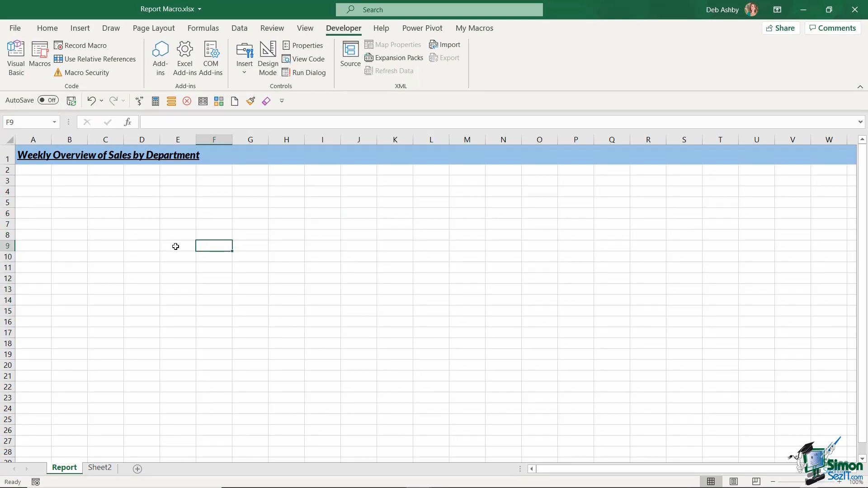
{"action": "left_click", "coordinate": [250, 224]}
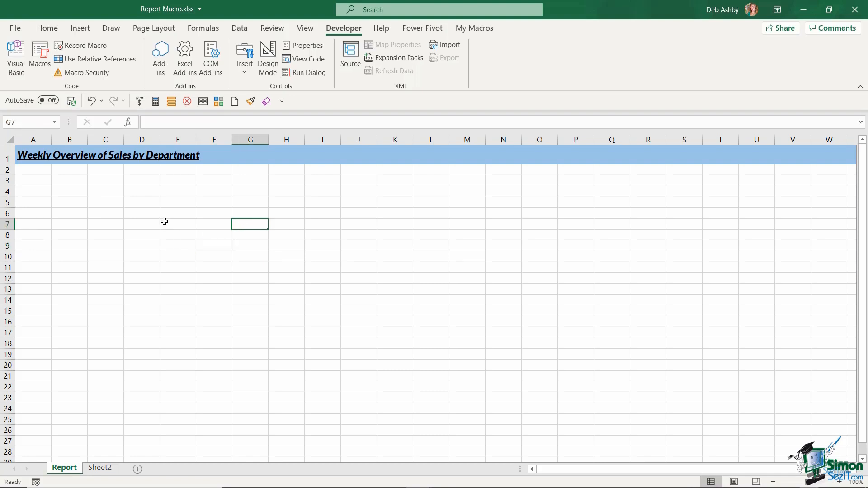
{"action": "mouse_move", "coordinate": [38, 239]}
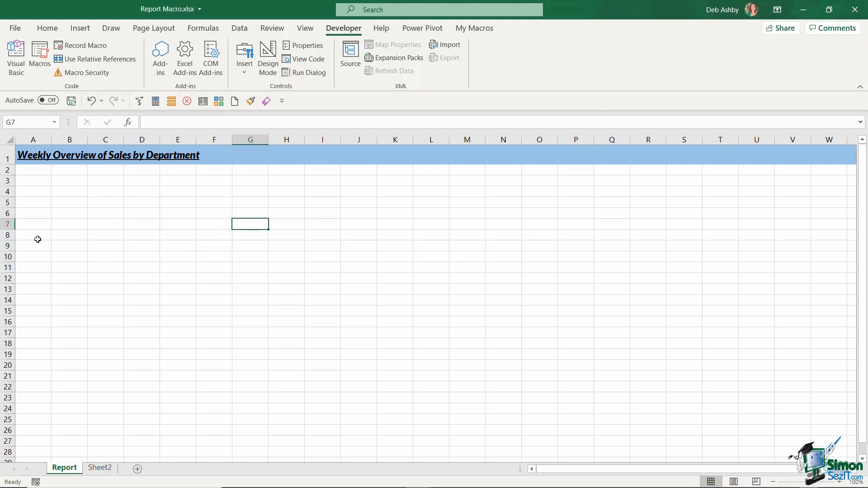
{"action": "left_click", "coordinate": [33, 155]}
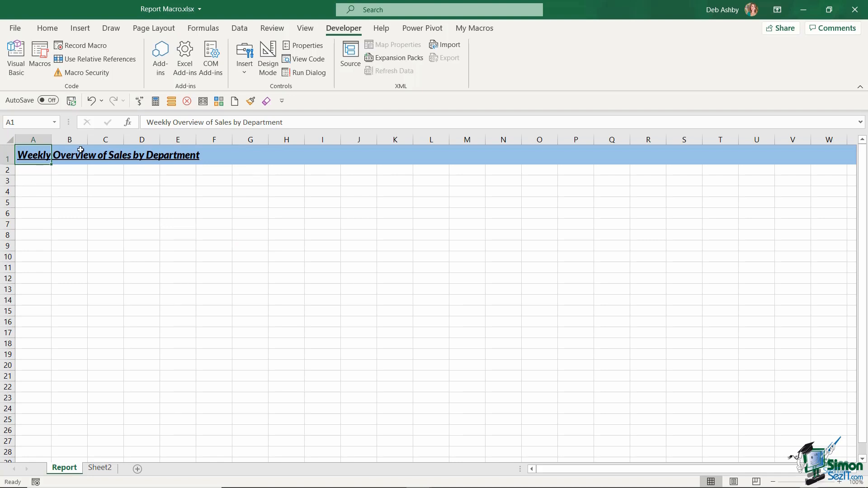
{"action": "mouse_move", "coordinate": [44, 188]}
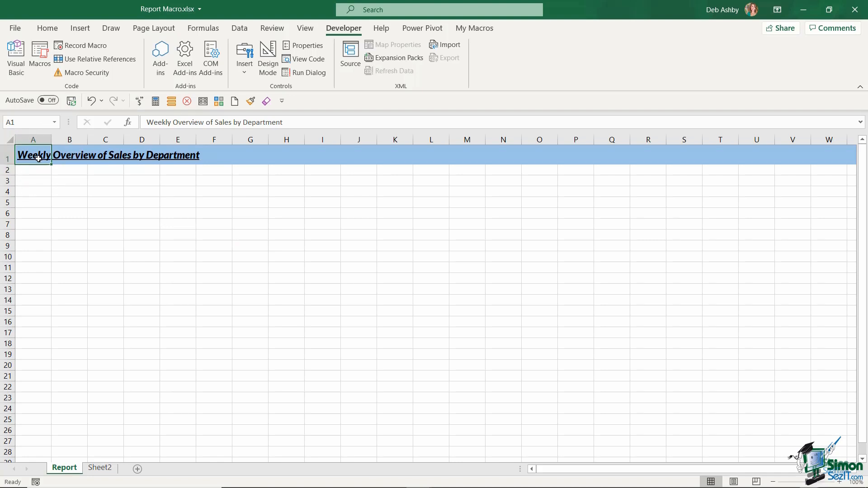
{"action": "left_click", "coordinate": [467, 277]}
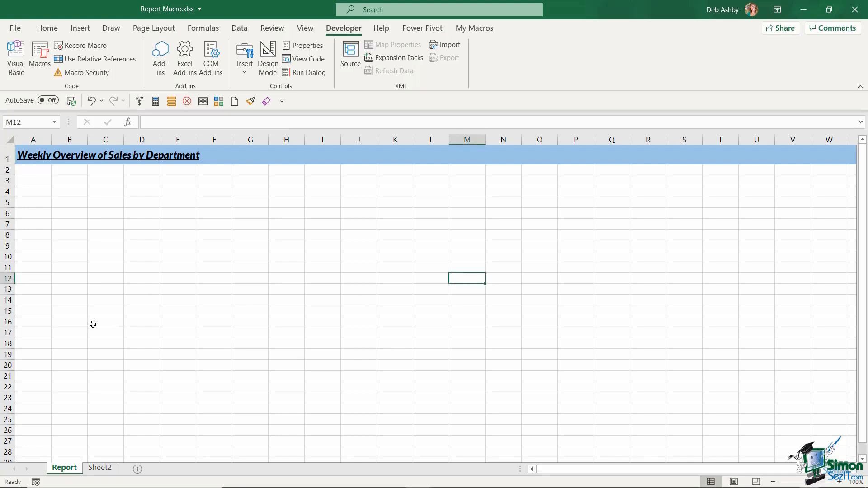
{"action": "left_click", "coordinate": [395, 300]}
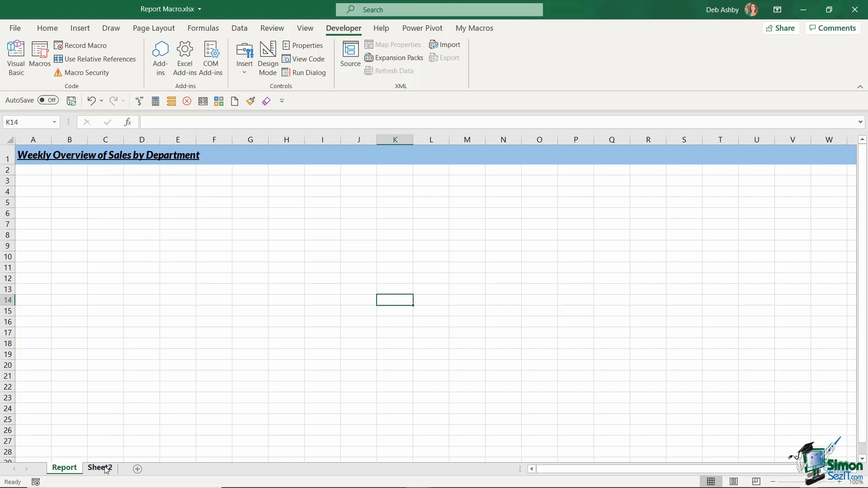
{"action": "left_click", "coordinate": [99, 469]}
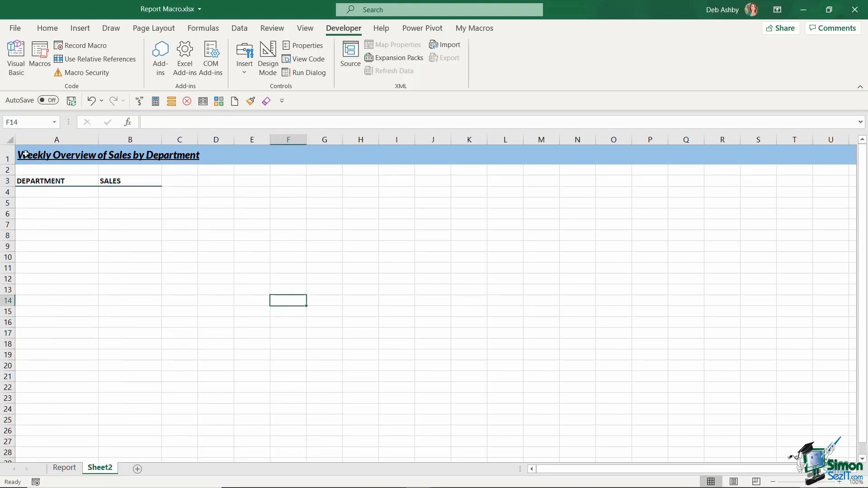
{"action": "mouse_move", "coordinate": [382, 220]}
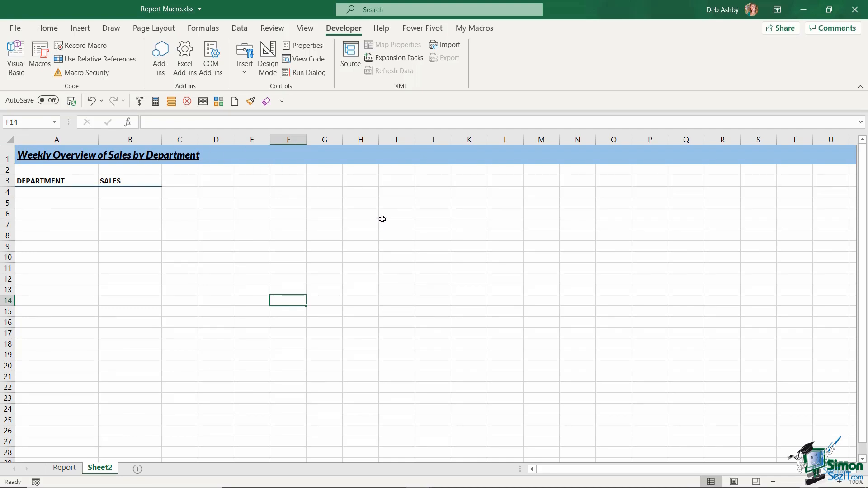
{"action": "left_click", "coordinate": [396, 224]}
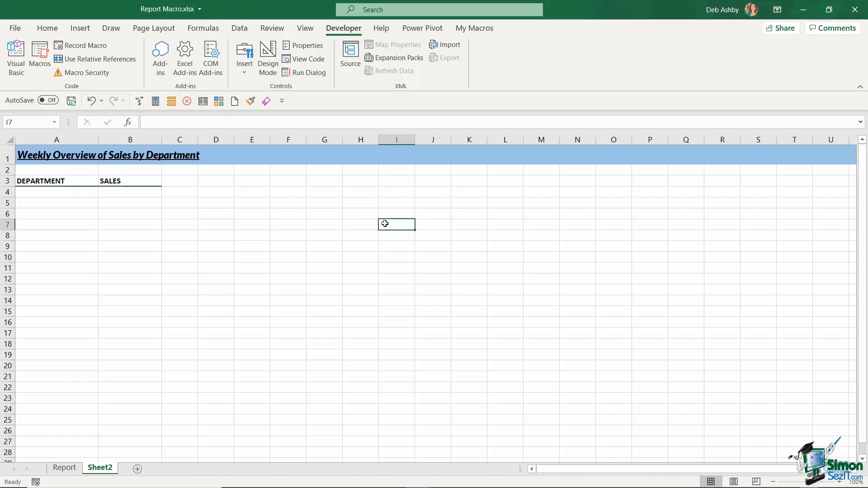
{"action": "left_click", "coordinate": [577, 311]}
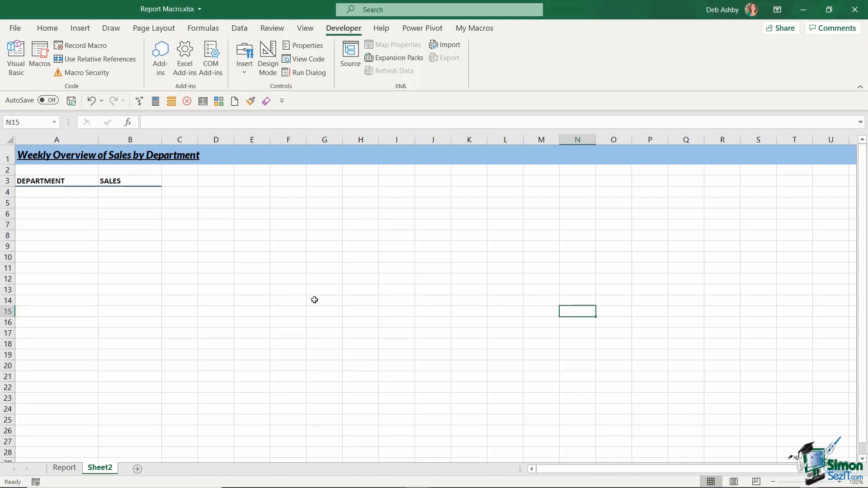
{"action": "mouse_move", "coordinate": [322, 270]}
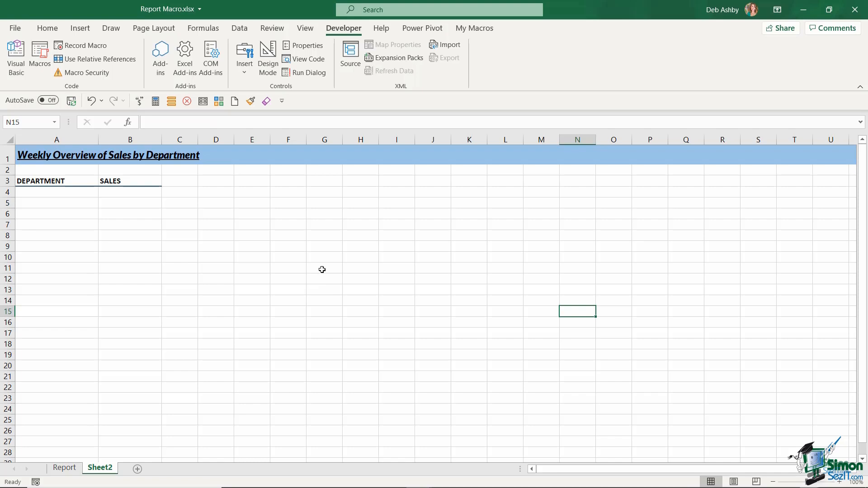
{"action": "mouse_move", "coordinate": [135, 345]}
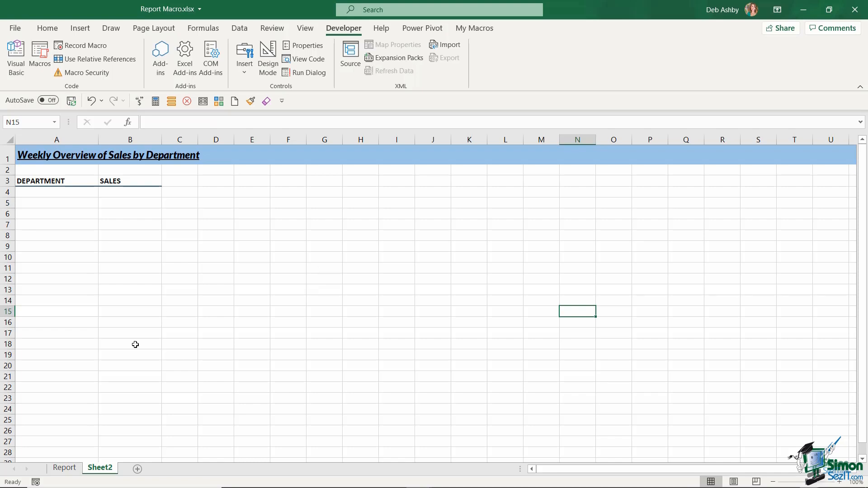
Switch to the Report sheet and click a cell on it
{"action": "left_click", "coordinate": [64, 468]}
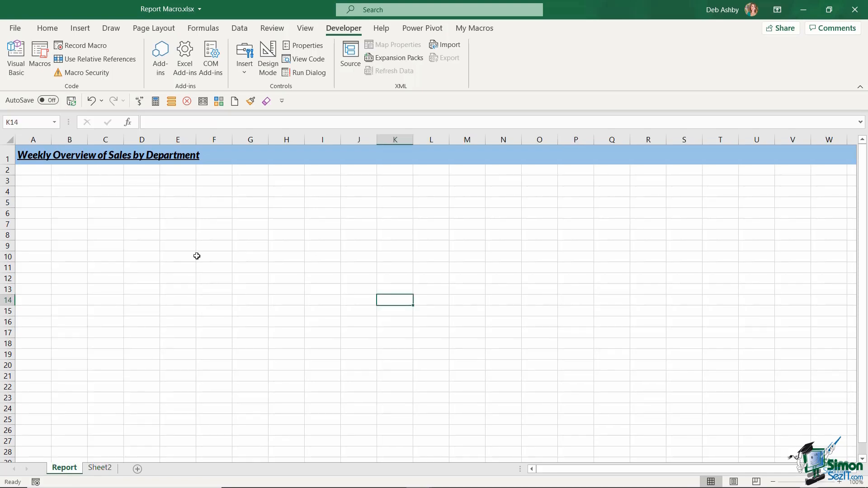
{"action": "mouse_move", "coordinate": [201, 259]}
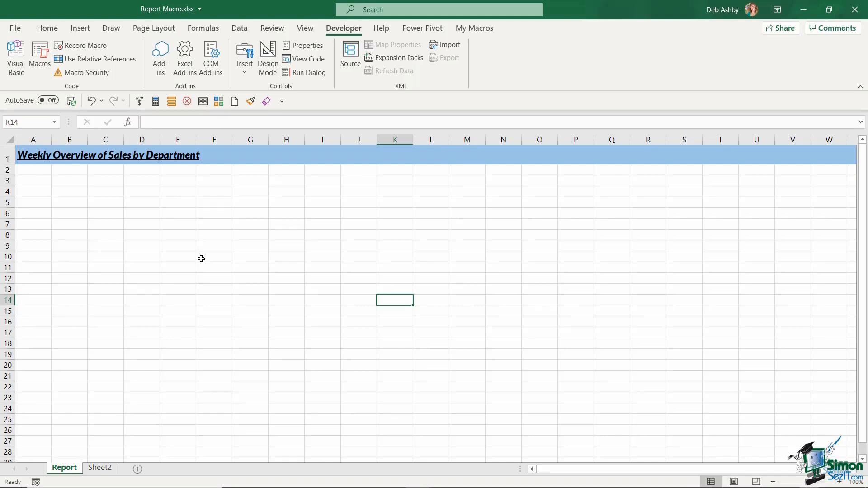
{"action": "mouse_move", "coordinate": [210, 259]}
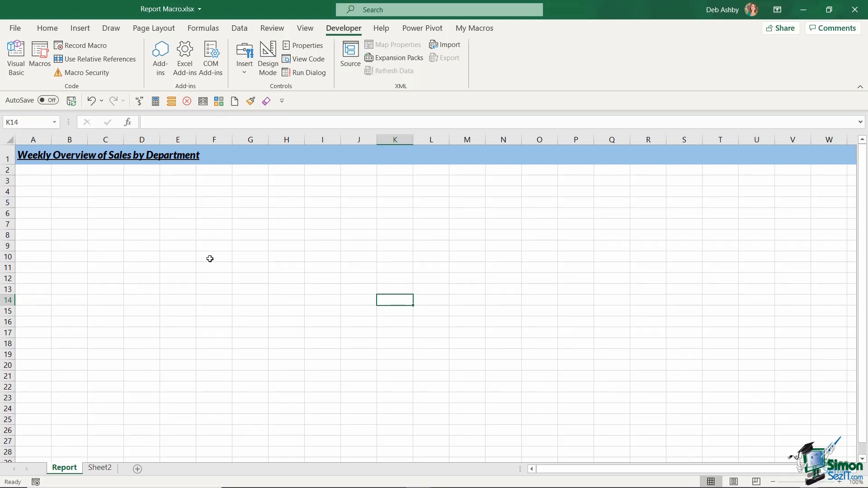
{"action": "mouse_move", "coordinate": [343, 32]}
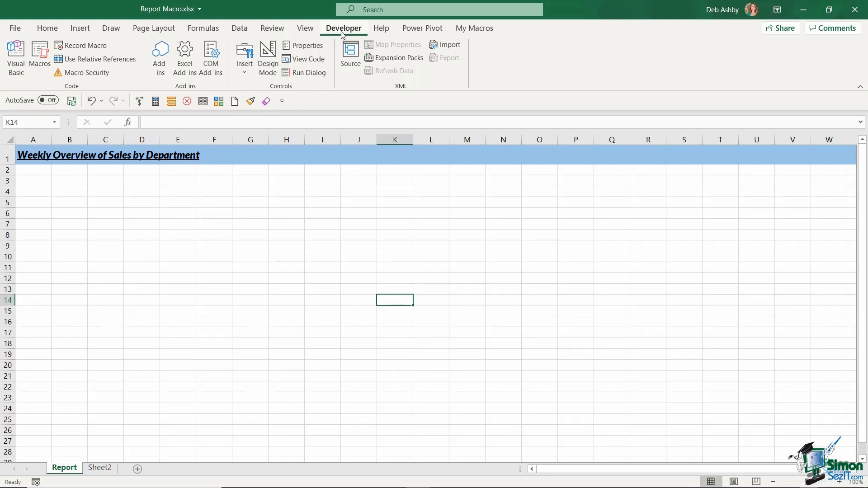
{"action": "mouse_move", "coordinate": [126, 76]}
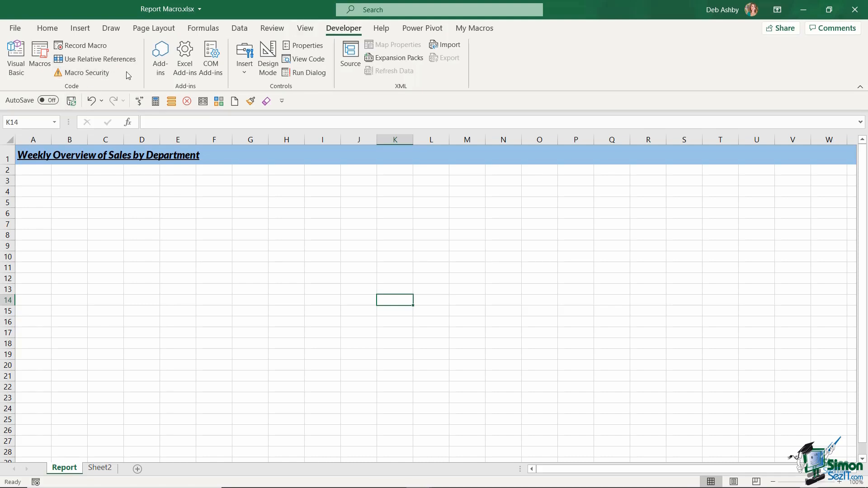
{"action": "mouse_move", "coordinate": [99, 59]}
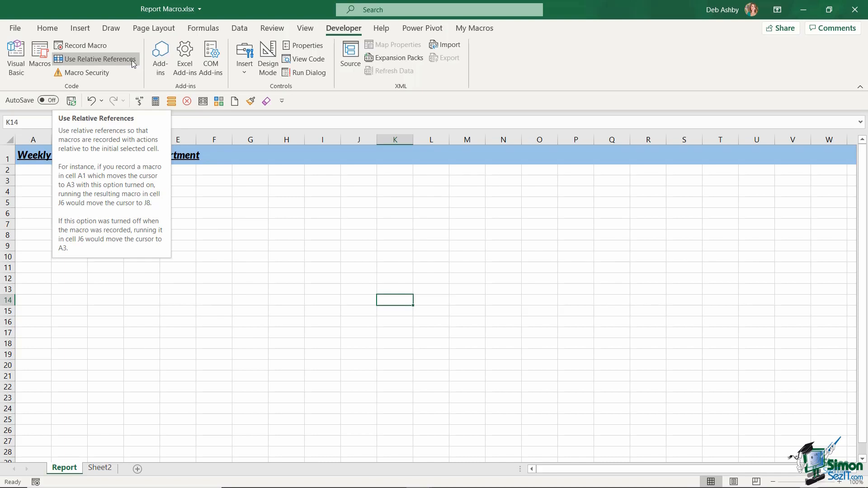
{"action": "left_click", "coordinate": [262, 246]}
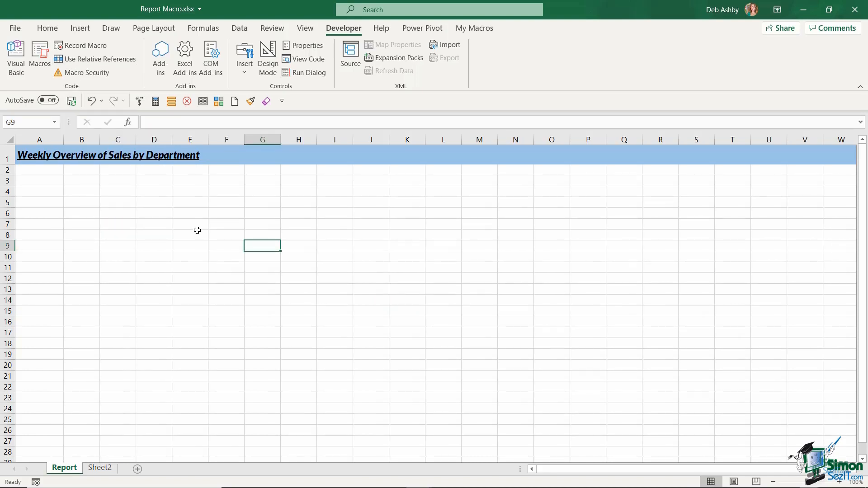
{"action": "mouse_move", "coordinate": [100, 60]}
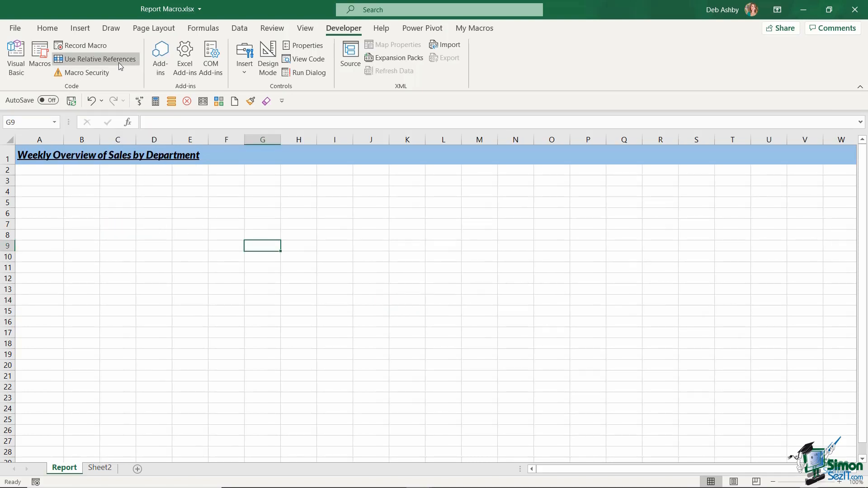
{"action": "mouse_move", "coordinate": [125, 293]}
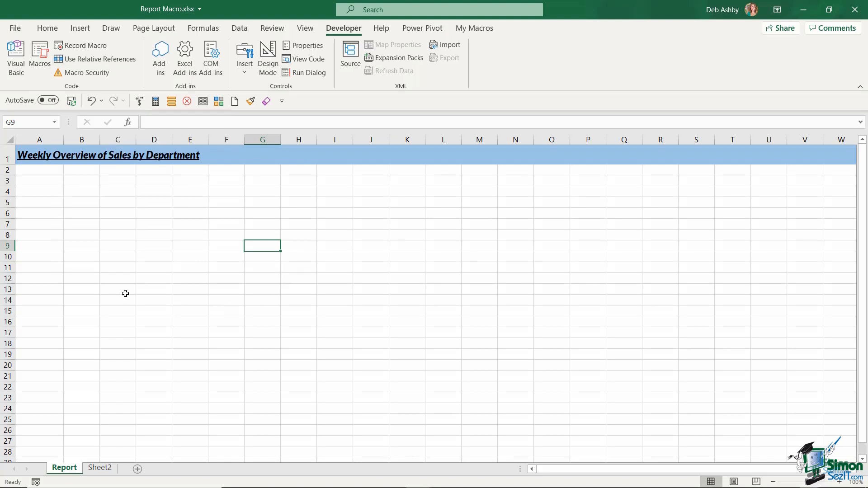
{"action": "mouse_move", "coordinate": [108, 338]}
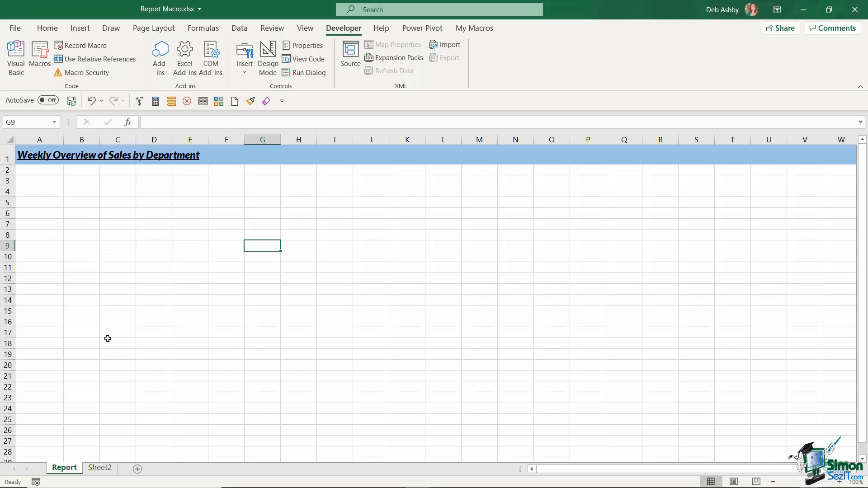
{"action": "mouse_move", "coordinate": [99, 338]}
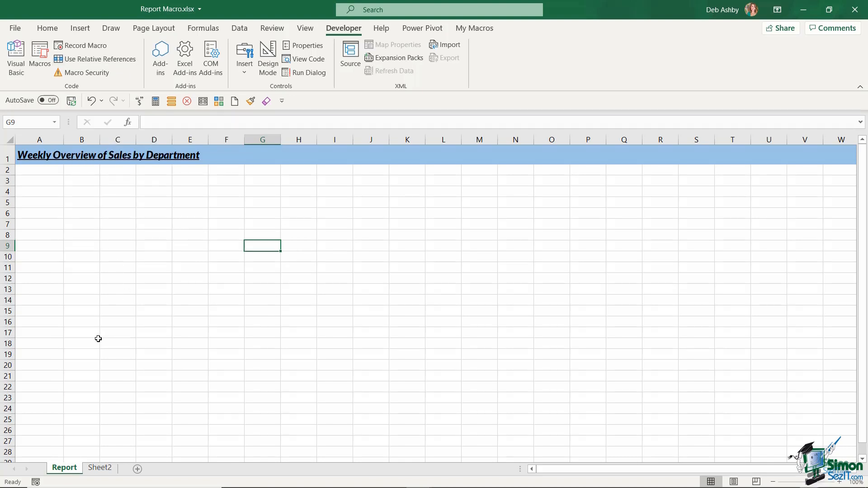
Select A4 and enable Use Relative References before setting up a new recording
{"action": "left_click", "coordinate": [40, 192]}
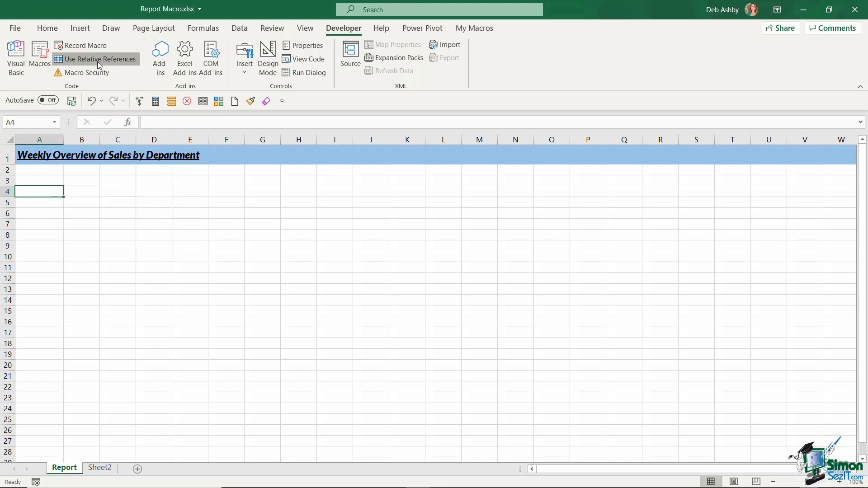
{"action": "mouse_move", "coordinate": [134, 121]}
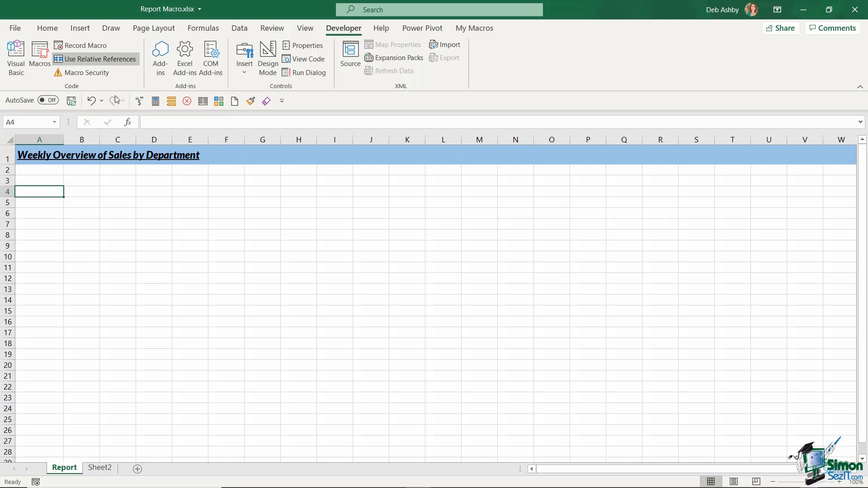
{"action": "left_click", "coordinate": [81, 45]}
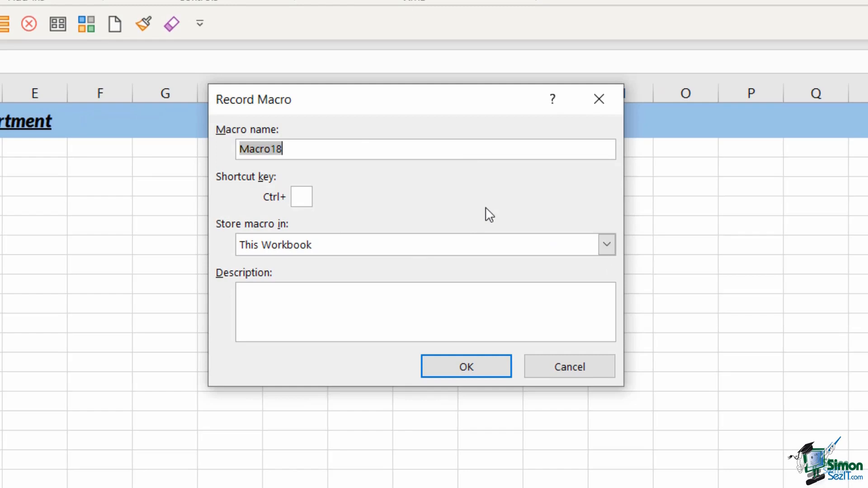
Name the macro Department_Sales_Figures, assign Ctrl+Shift+S, and start recording
{"action": "type", "text": "Depar"}
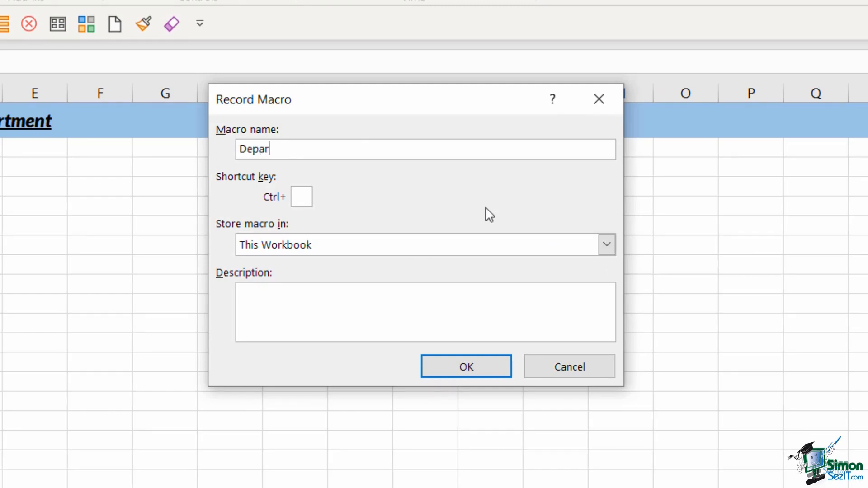
{"action": "type", "text": "tment_Sales_Figures"}
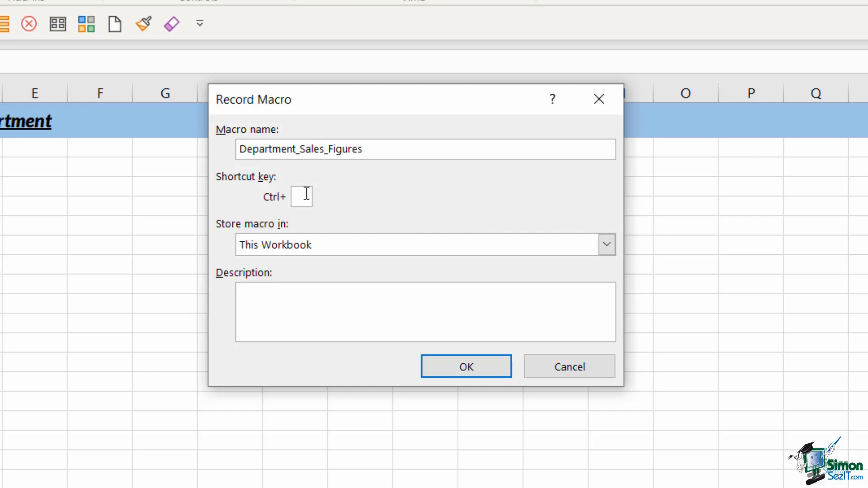
{"action": "mouse_move", "coordinate": [492, 214]}
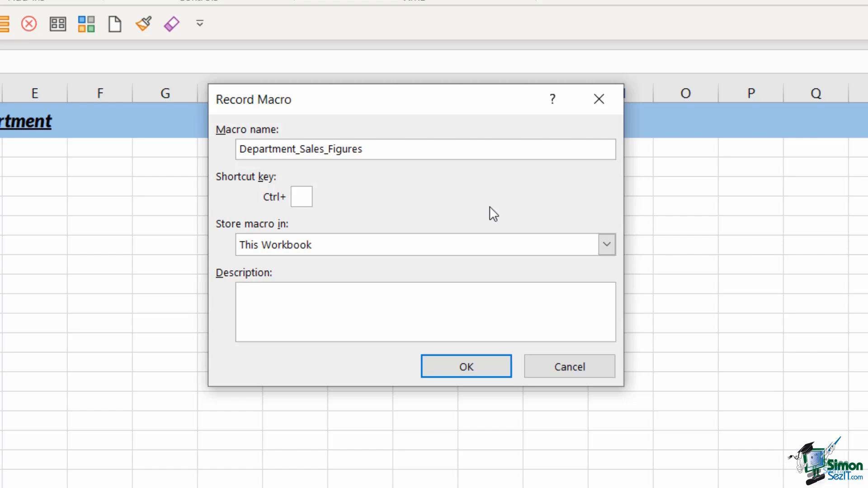
{"action": "type", "text": "S"}
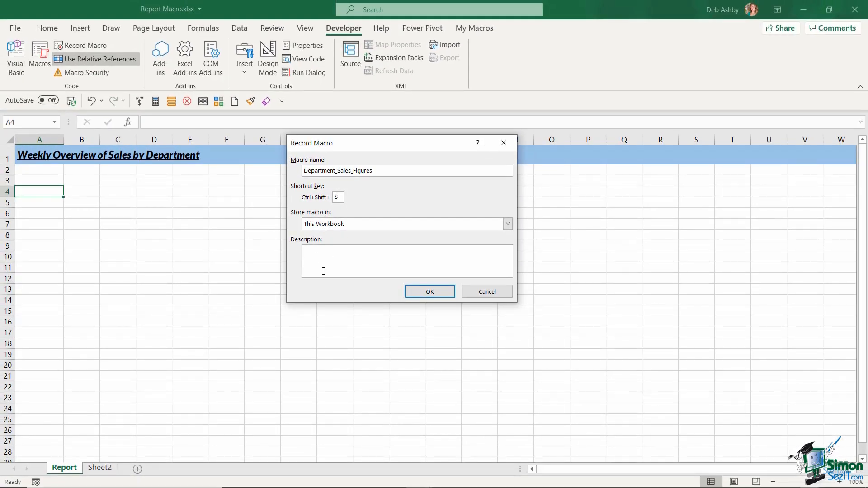
{"action": "left_click", "coordinate": [429, 292]}
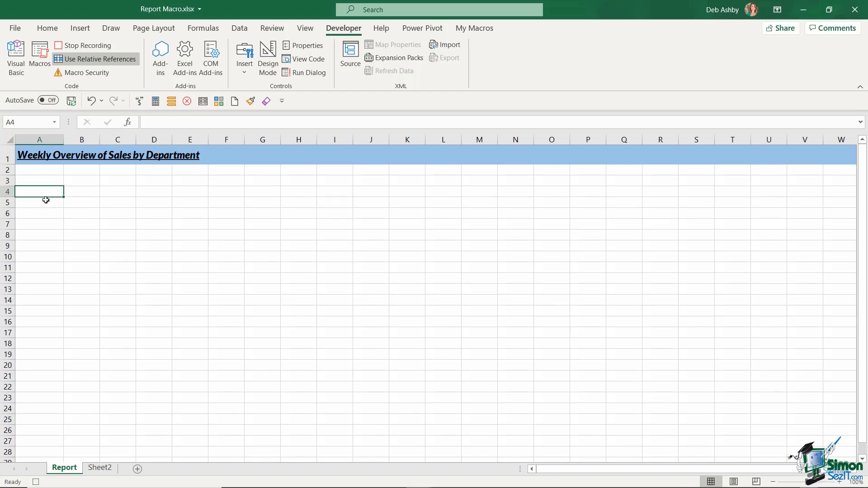
{"action": "mouse_move", "coordinate": [187, 266]}
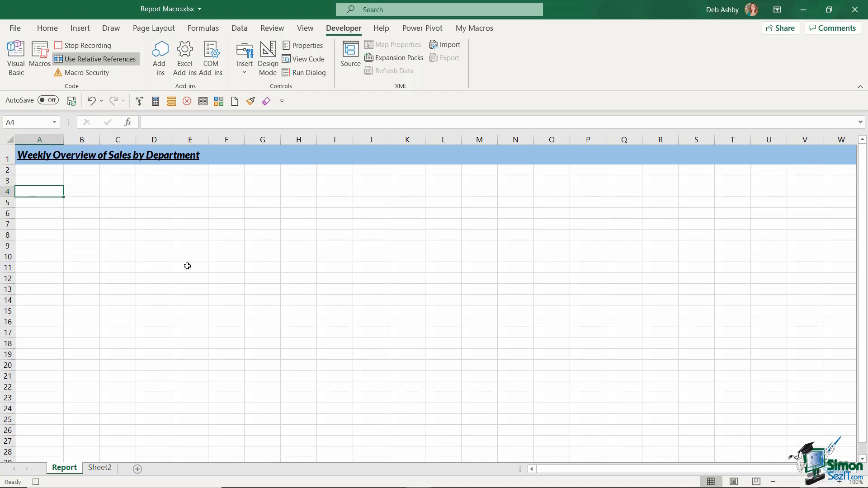
Enter Sales Team 1–5 in A4:A8 with figures 3000, 4000, 5000, 1000, 6000
{"action": "type", "text": "Sales"}
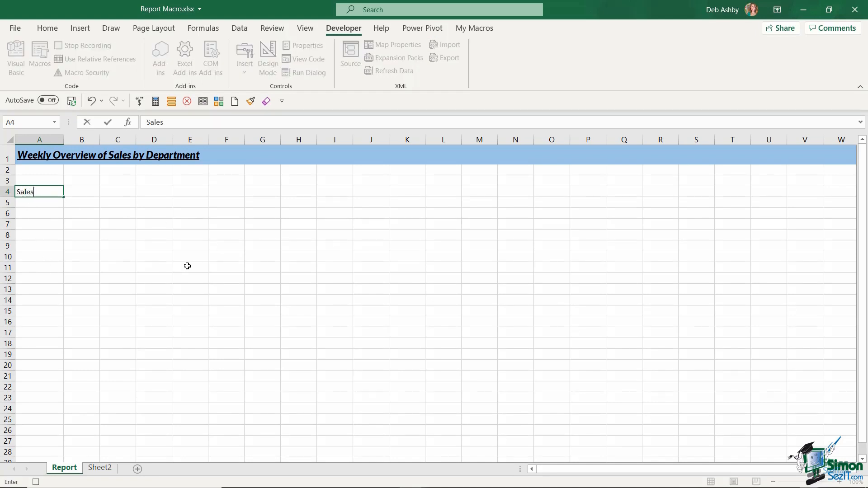
{"action": "type", "text": "Team 1"}
{"action": "left_click", "coordinate": [40, 235]}
{"action": "type", "text": "S"}
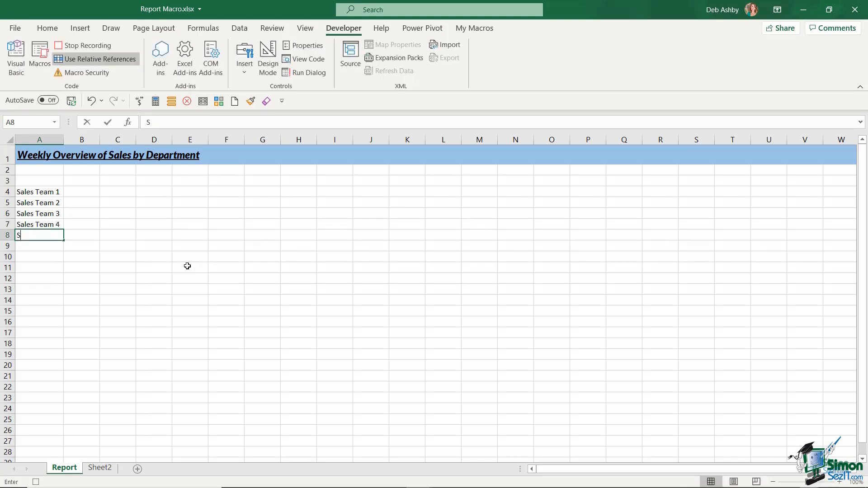
{"action": "type", "text": "ales Team 5"}
{"action": "left_click", "coordinate": [82, 203]}
{"action": "type", "text": "4"}
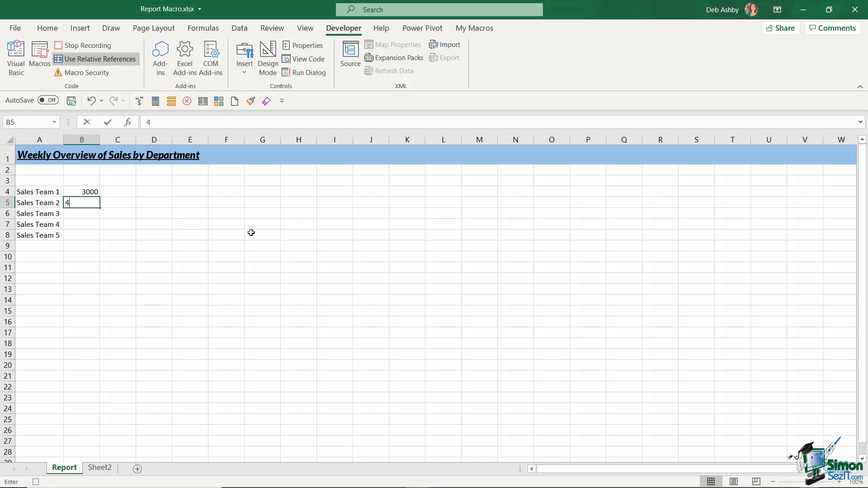
{"action": "key", "text": "enter"}
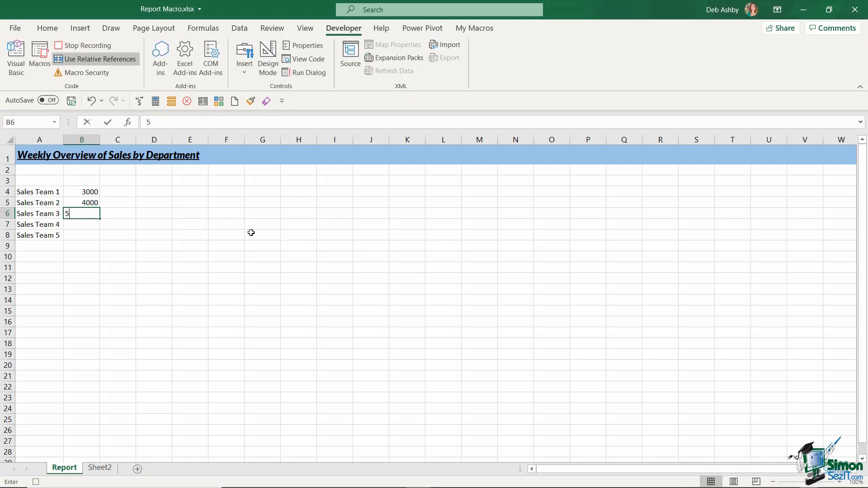
{"action": "type", "text": "000"}
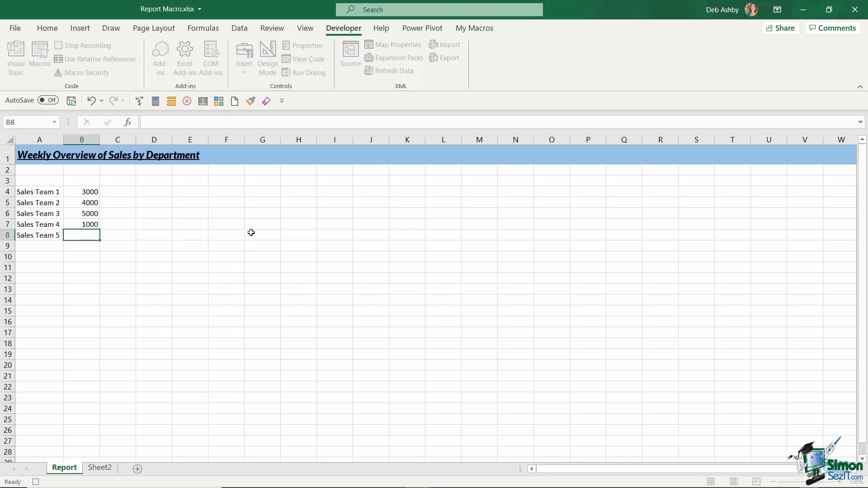
{"action": "type", "text": "6000"}
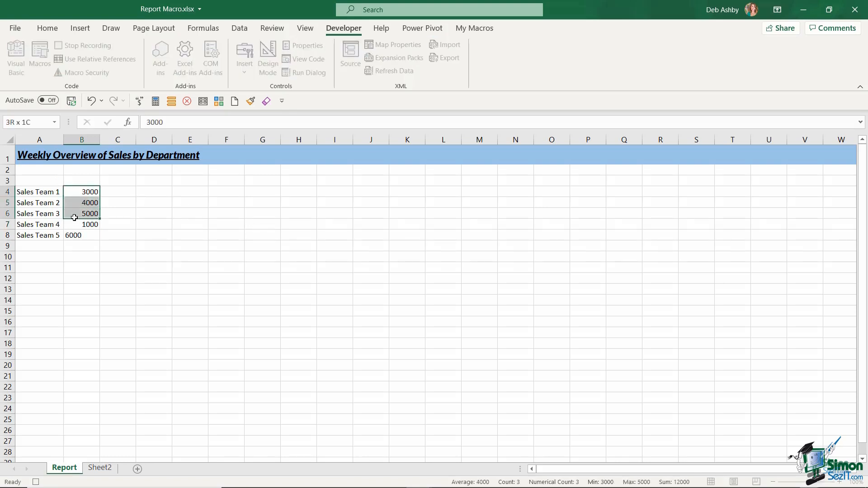
Apply Currency format with no decimals to B4:B8, then select A10
{"action": "left_click", "coordinate": [47, 28]}
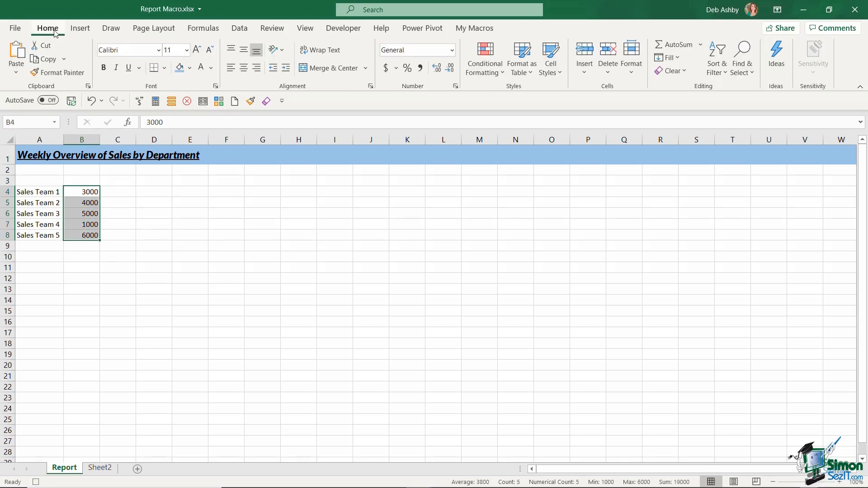
{"action": "left_click", "coordinate": [451, 50]}
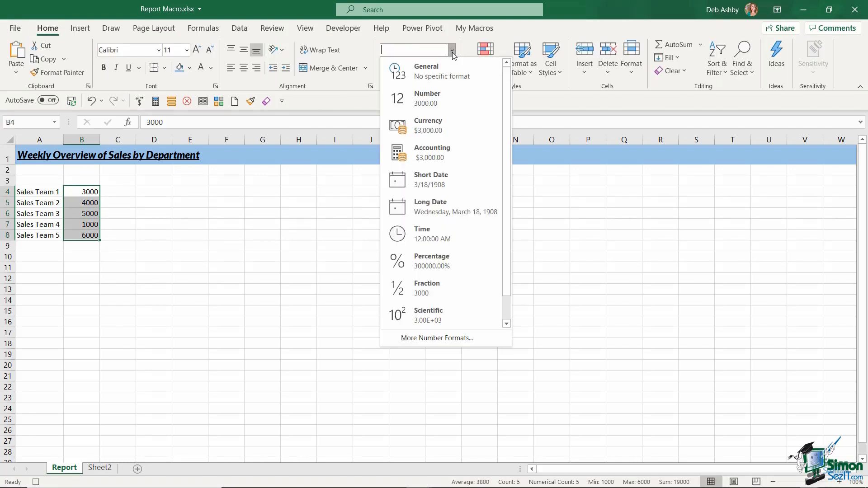
{"action": "left_click", "coordinate": [428, 125]}
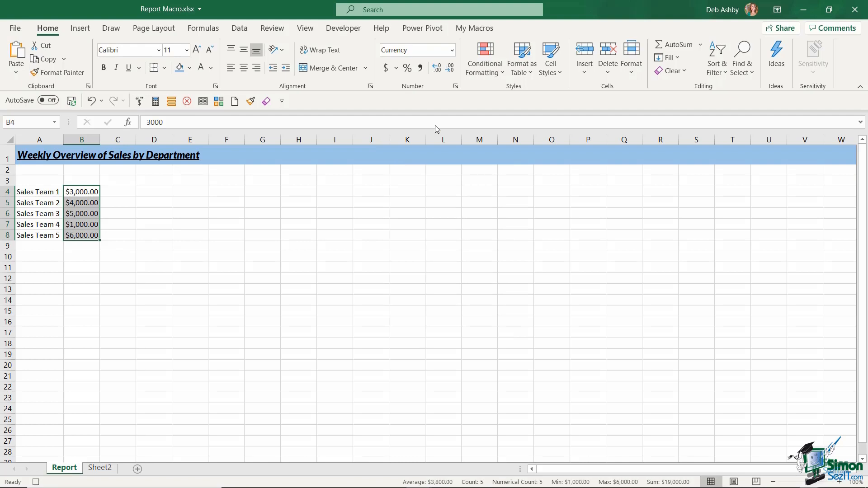
{"action": "left_click", "coordinate": [450, 68]}
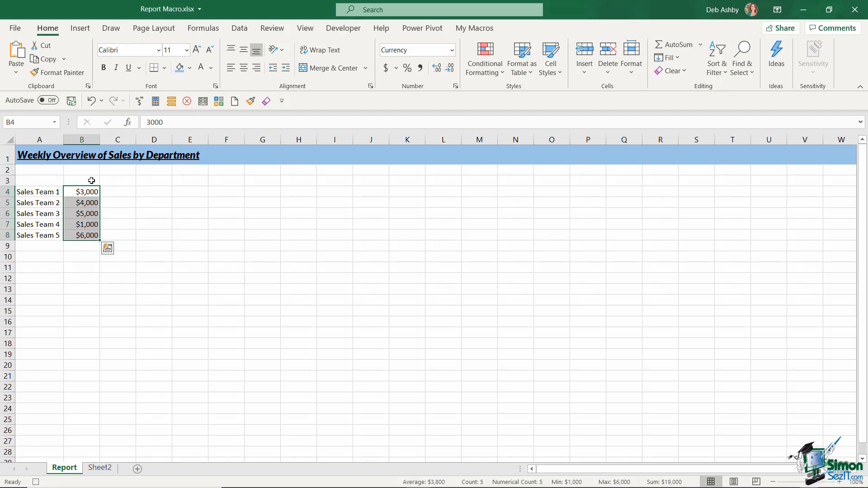
{"action": "mouse_move", "coordinate": [167, 224]}
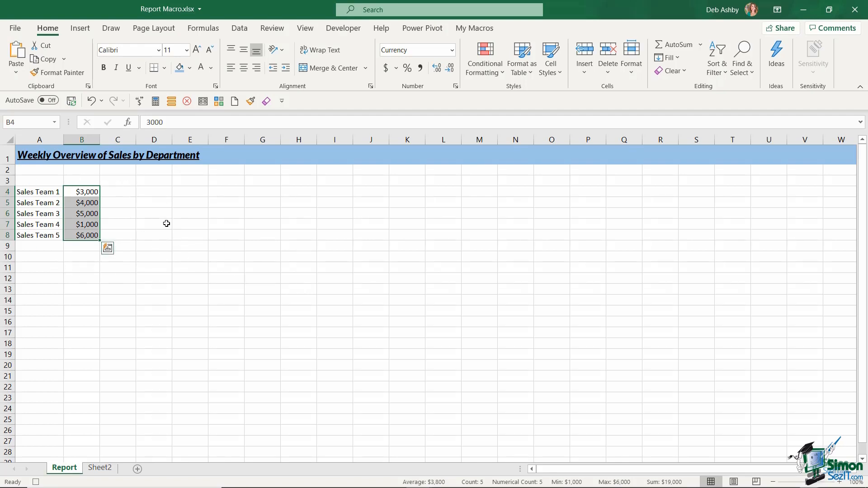
{"action": "mouse_move", "coordinate": [148, 308]}
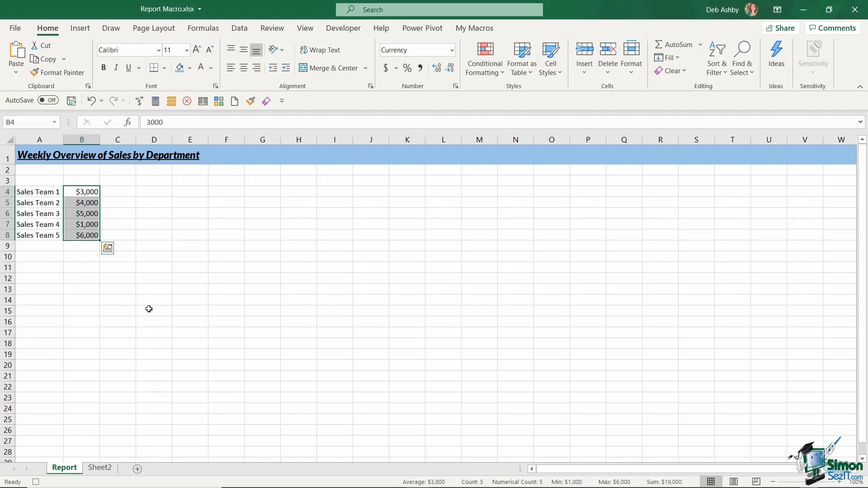
{"action": "mouse_move", "coordinate": [36, 260]}
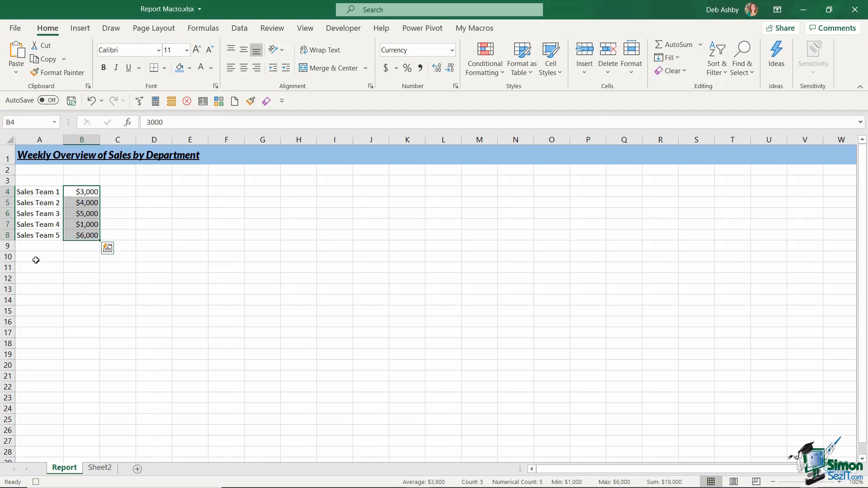
{"action": "left_click", "coordinate": [39, 256]}
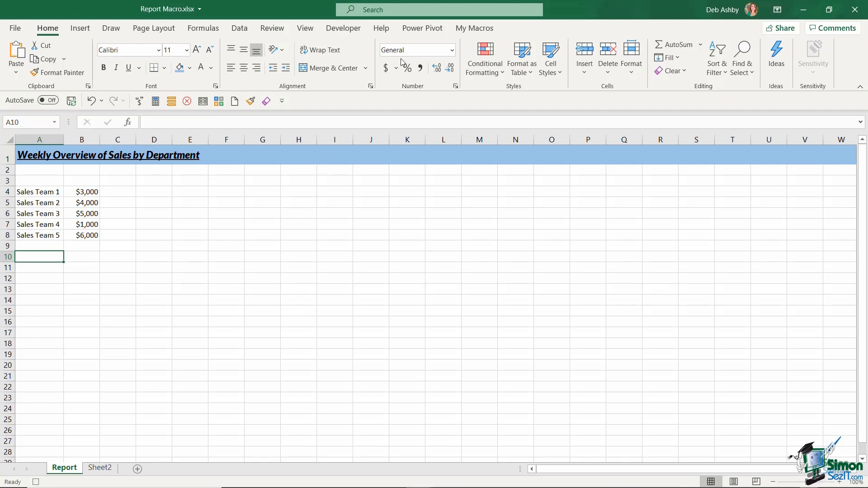
Stop recording and confirm Department_Sales_Figures appears in the Macros list
{"action": "left_click", "coordinate": [342, 28]}
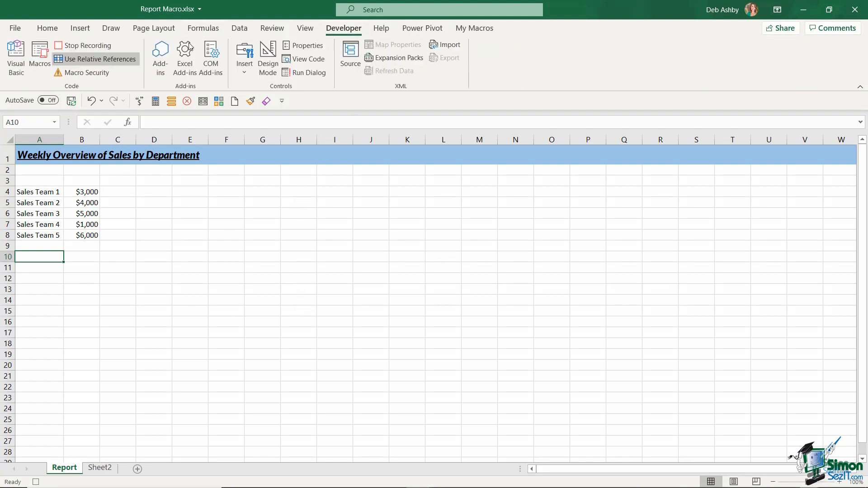
{"action": "left_click", "coordinate": [82, 45]}
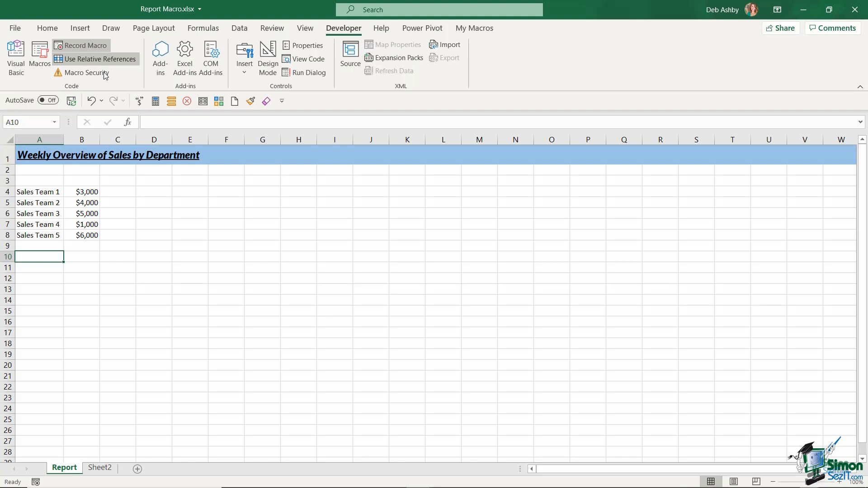
{"action": "left_click", "coordinate": [40, 55]}
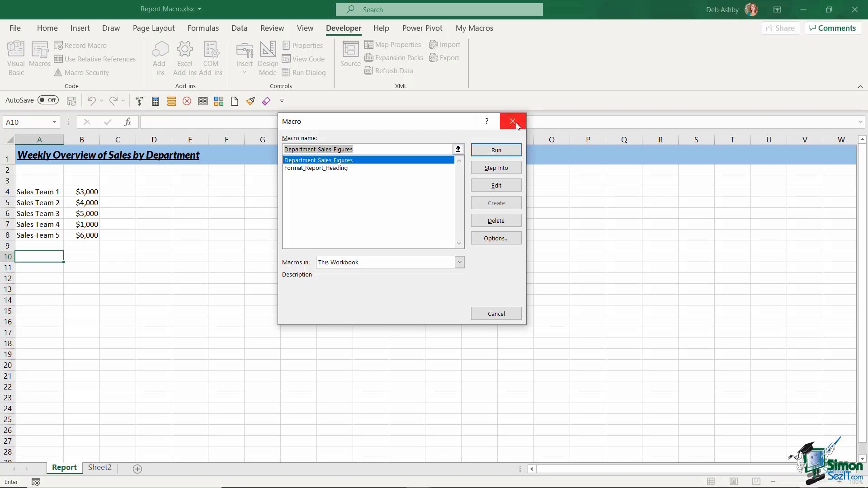
{"action": "left_click", "coordinate": [511, 121]}
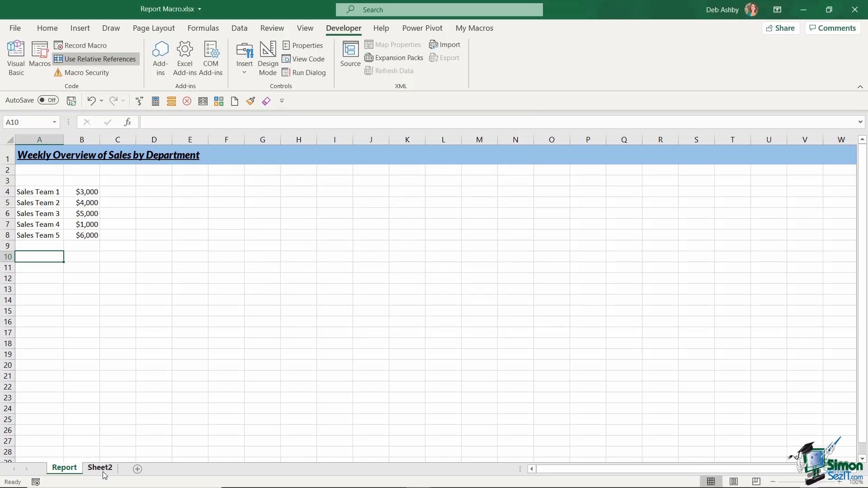
Run the macro with Ctrl+Shift+S from Sheet2 cell A4, then return to Report
{"action": "left_click", "coordinate": [99, 468]}
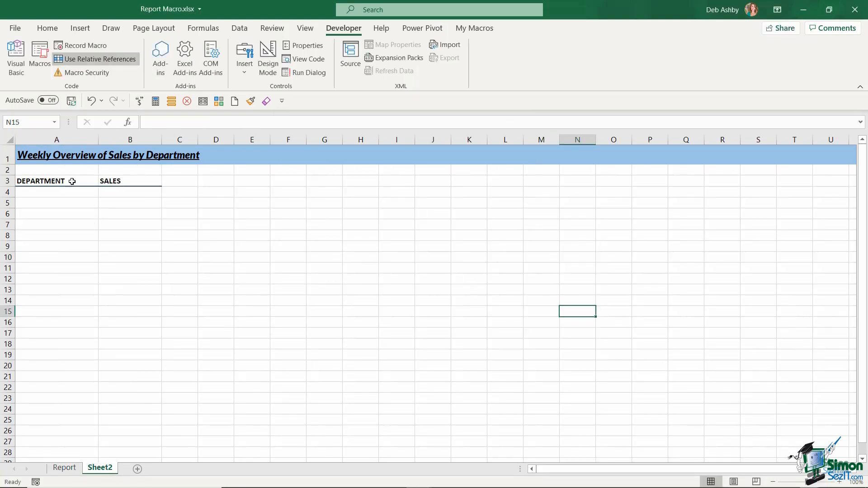
{"action": "left_click", "coordinate": [56, 193]}
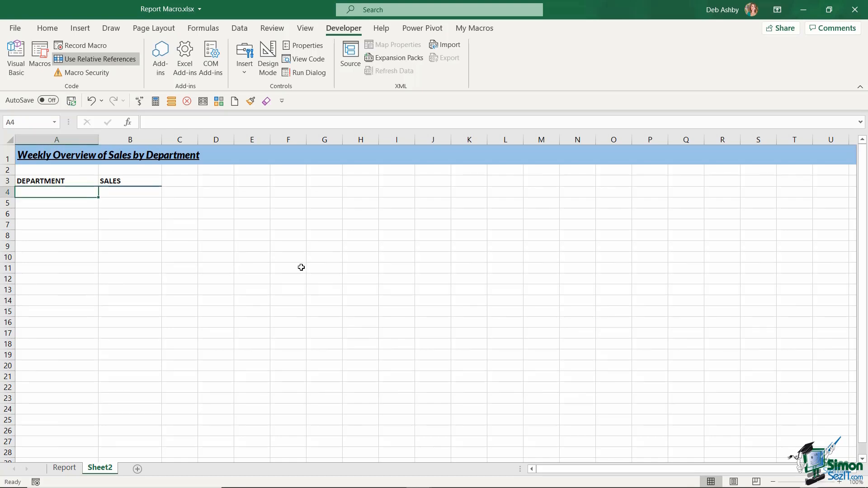
{"action": "key", "text": "ctrl+shift+s"}
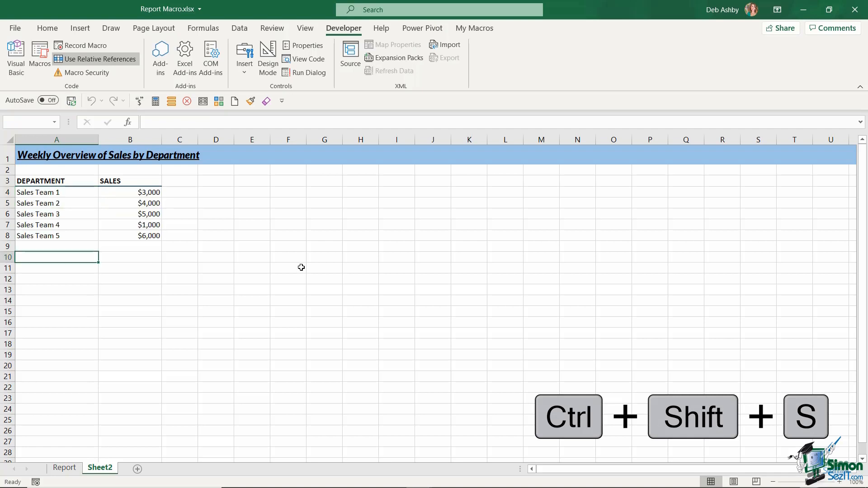
{"action": "key", "text": "ctrl+shift+s"}
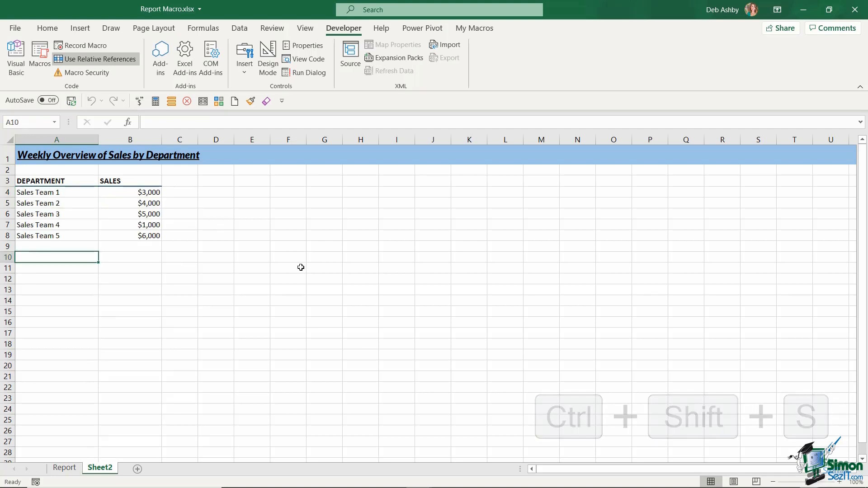
{"action": "key", "text": "ctrl+shift+s"}
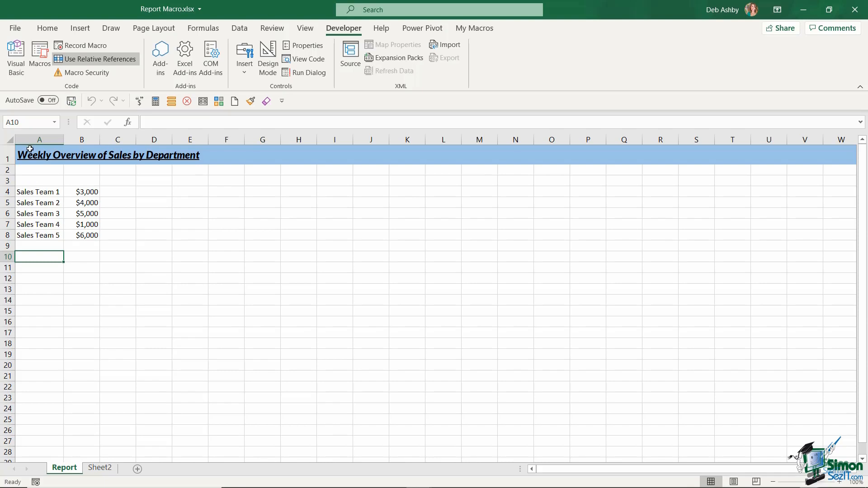
{"action": "mouse_move", "coordinate": [100, 468]}
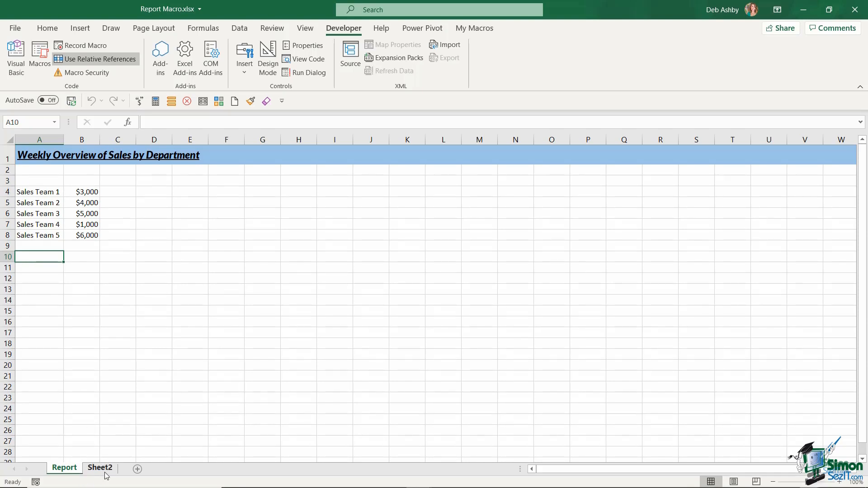
Run Department_Sales_Figures on Sheet2 from L4 and G15, then widen column G
{"action": "left_click", "coordinate": [100, 468]}
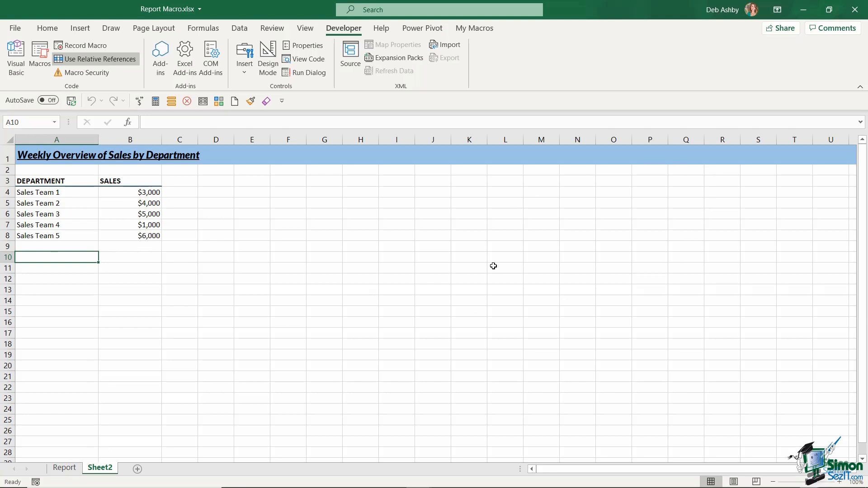
{"action": "left_click", "coordinate": [505, 192]}
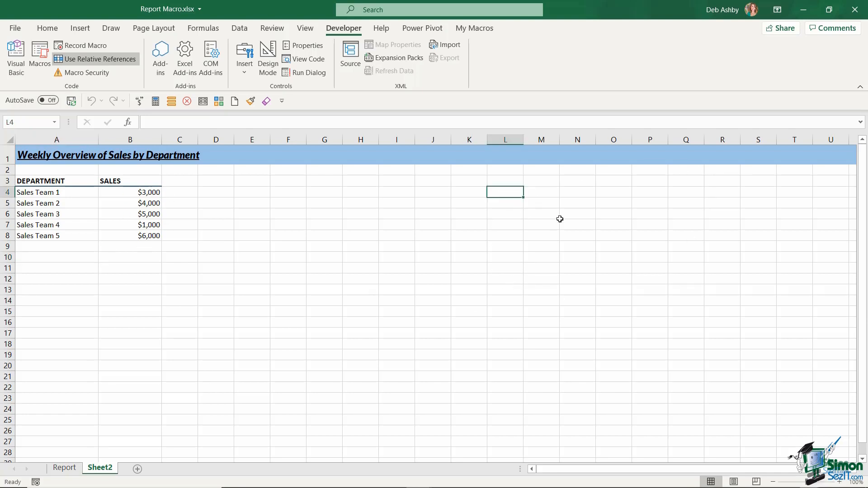
{"action": "mouse_move", "coordinate": [790, 276]}
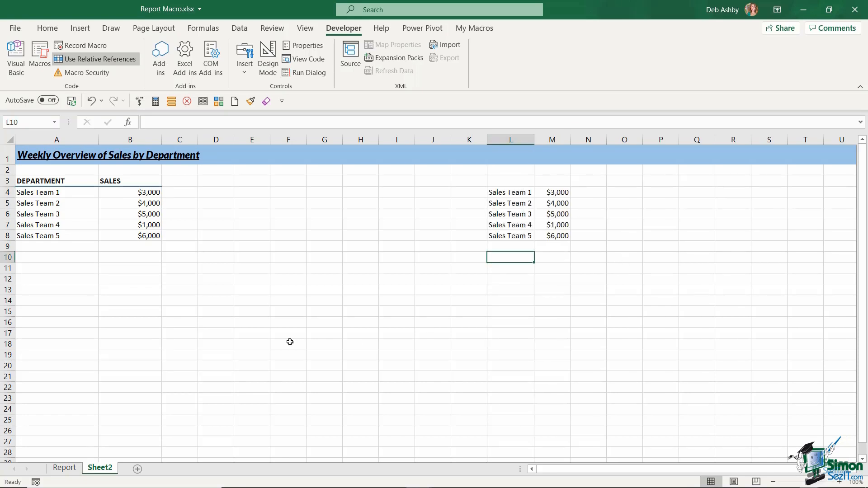
{"action": "left_click", "coordinate": [324, 311]}
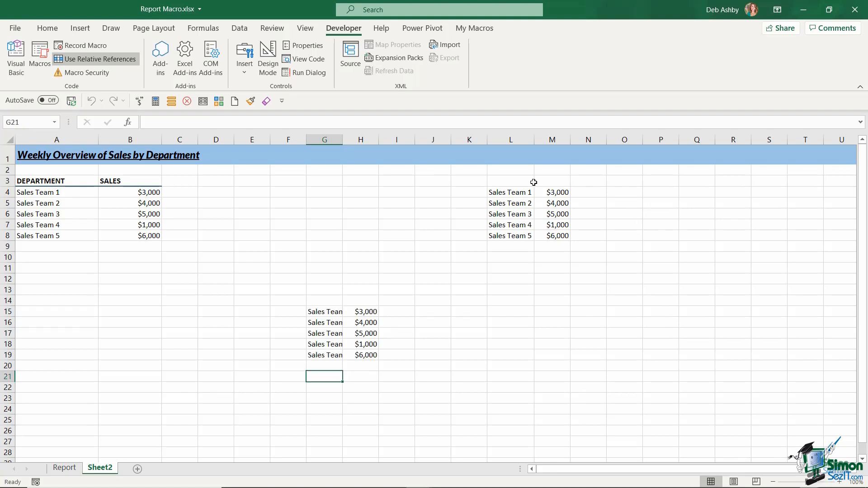
{"action": "mouse_move", "coordinate": [345, 140]}
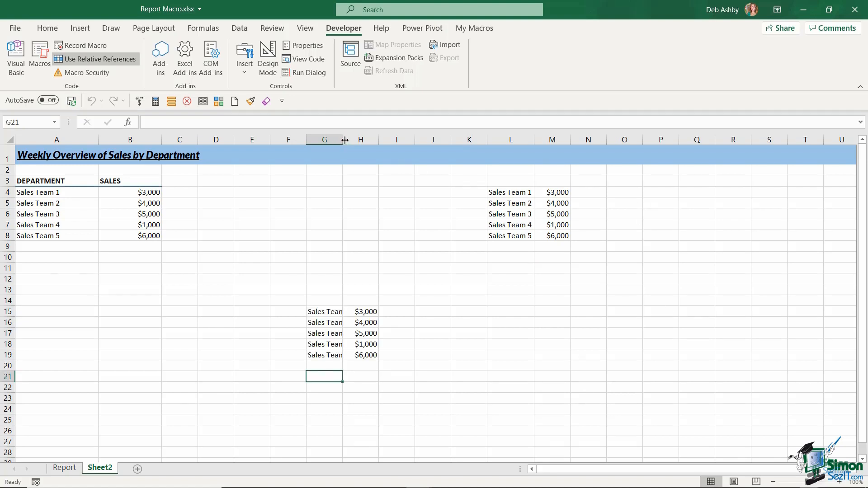
{"action": "left_click_drag", "start_coordinate": [344, 140], "coordinate": [354, 140]}
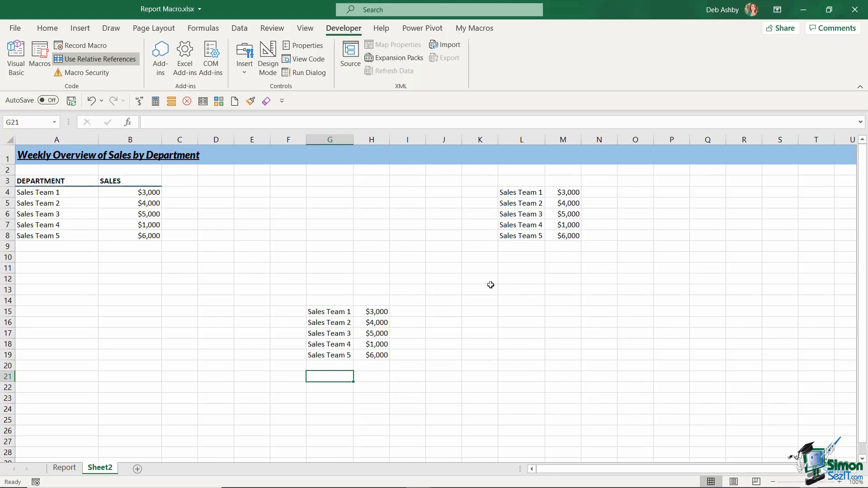